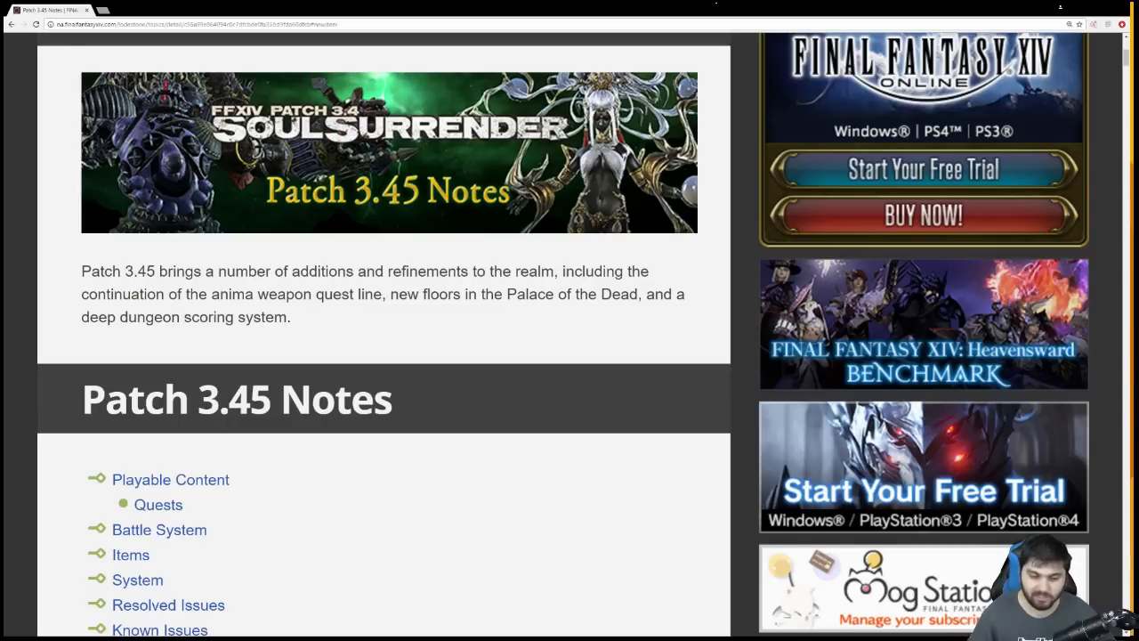
Scroll past the banner and contents, highlighting a sentence, to the Future Proof quest boxes
scroll("down", 3)
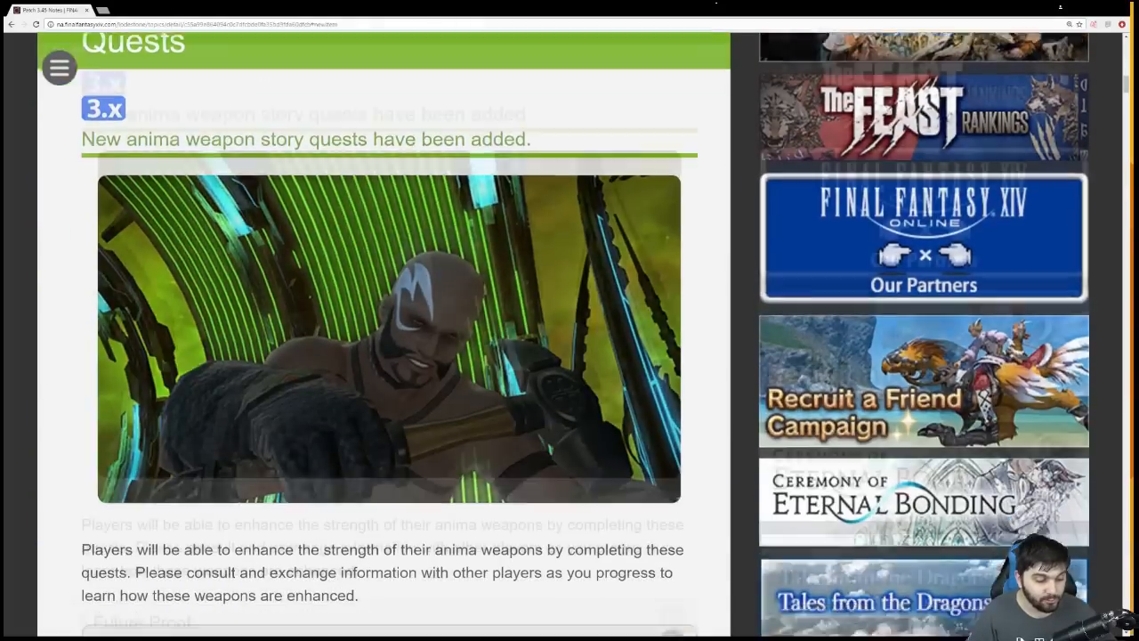
scroll("down", 3)
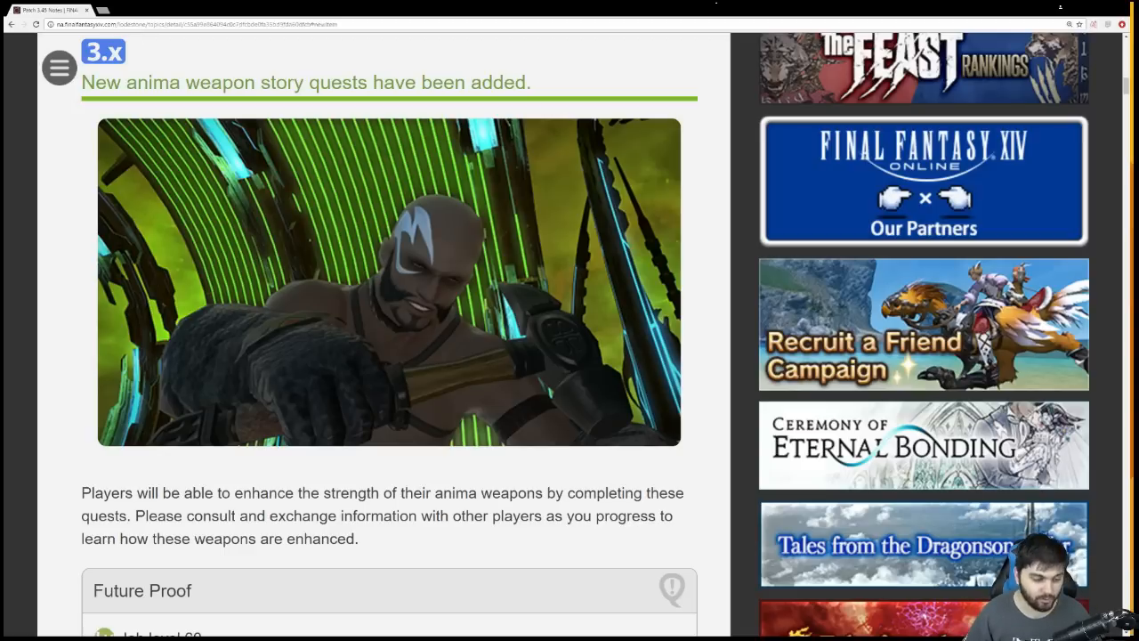
scroll("down", 3)
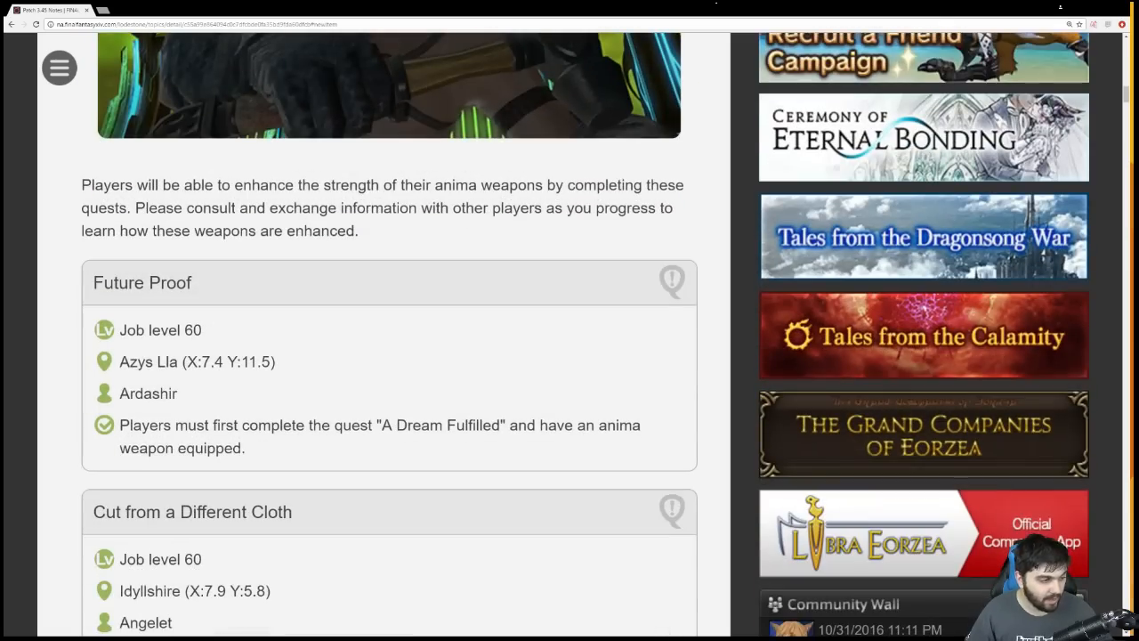
scroll("down", 3)
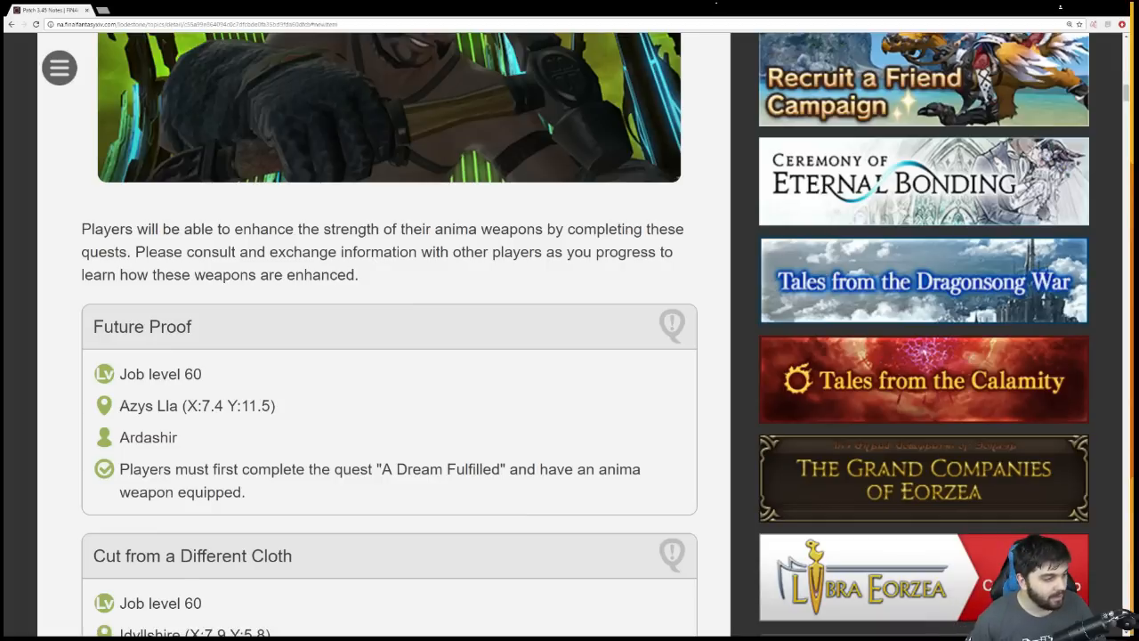
left_click_drag(184, 251, 358, 274)
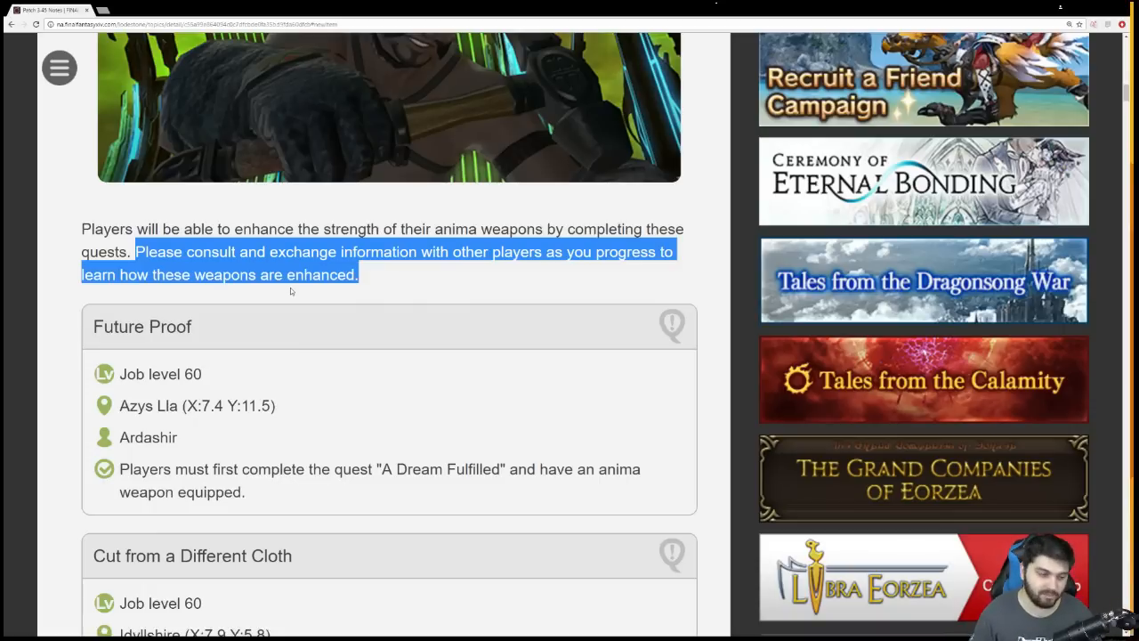
scroll("down", 3)
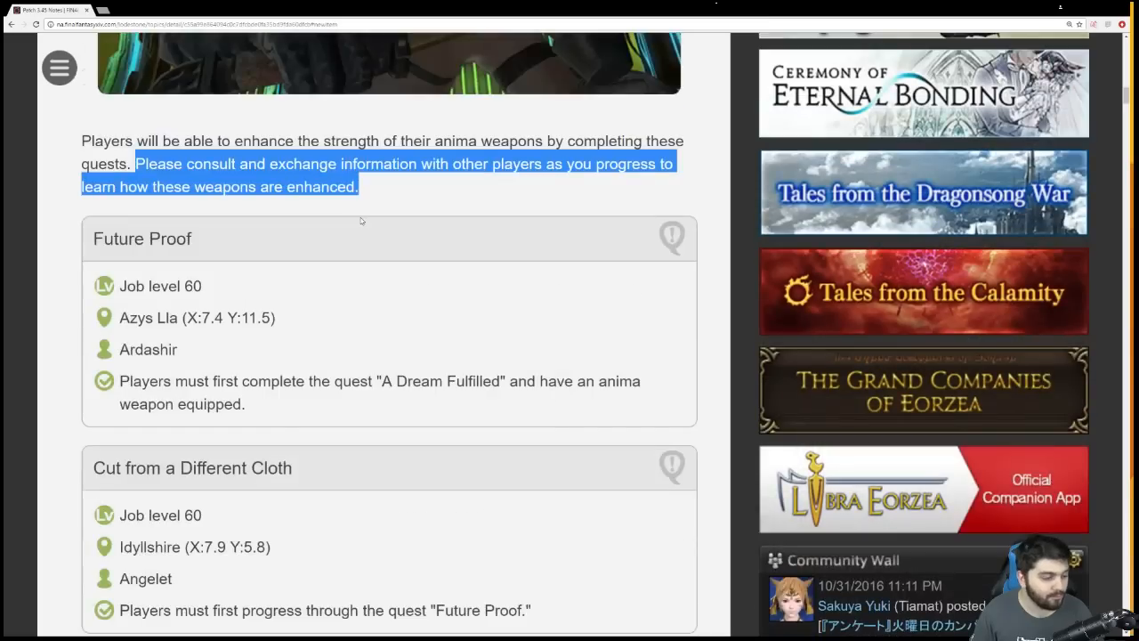
scroll("down", 3)
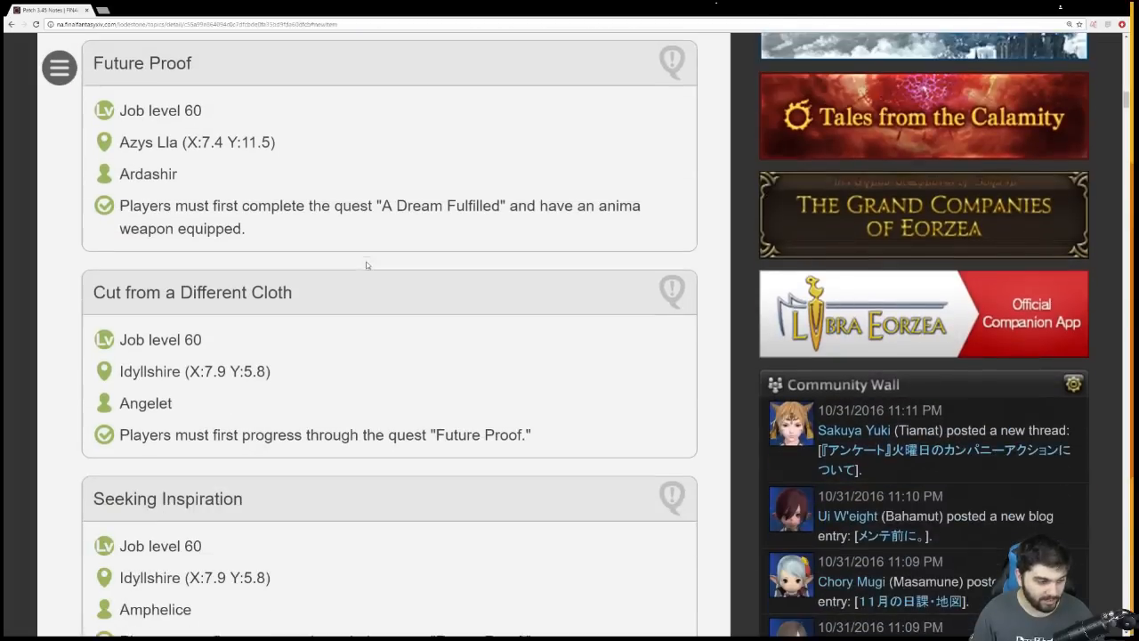
Scroll to the side story quests What Lies Beneath and Dead but Not Gone
scroll("down", 3)
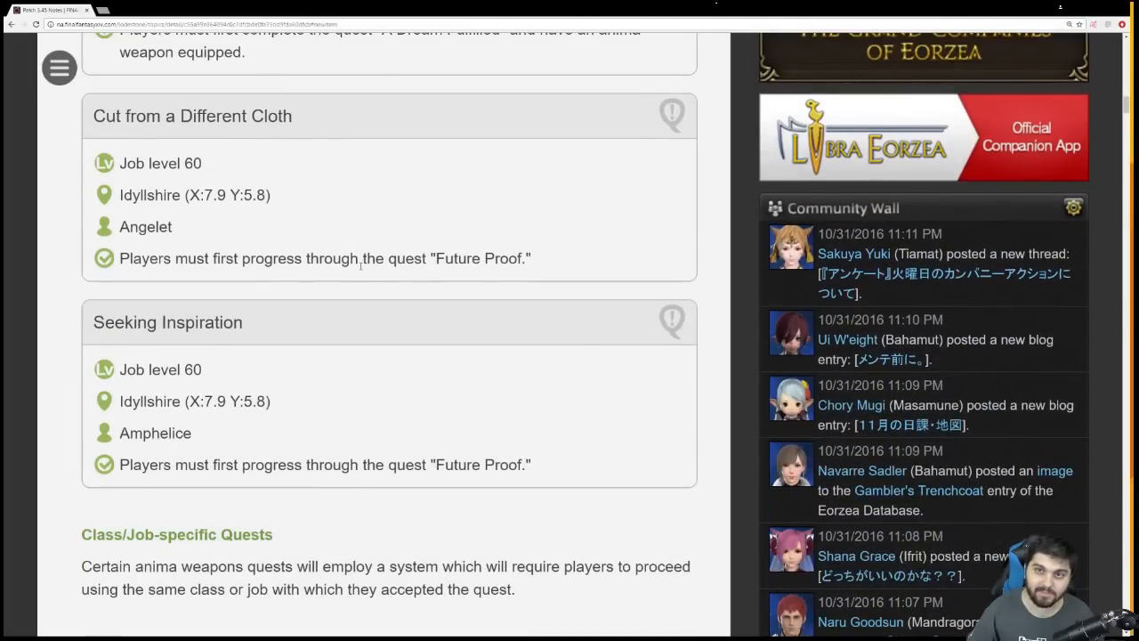
scroll("down", 3)
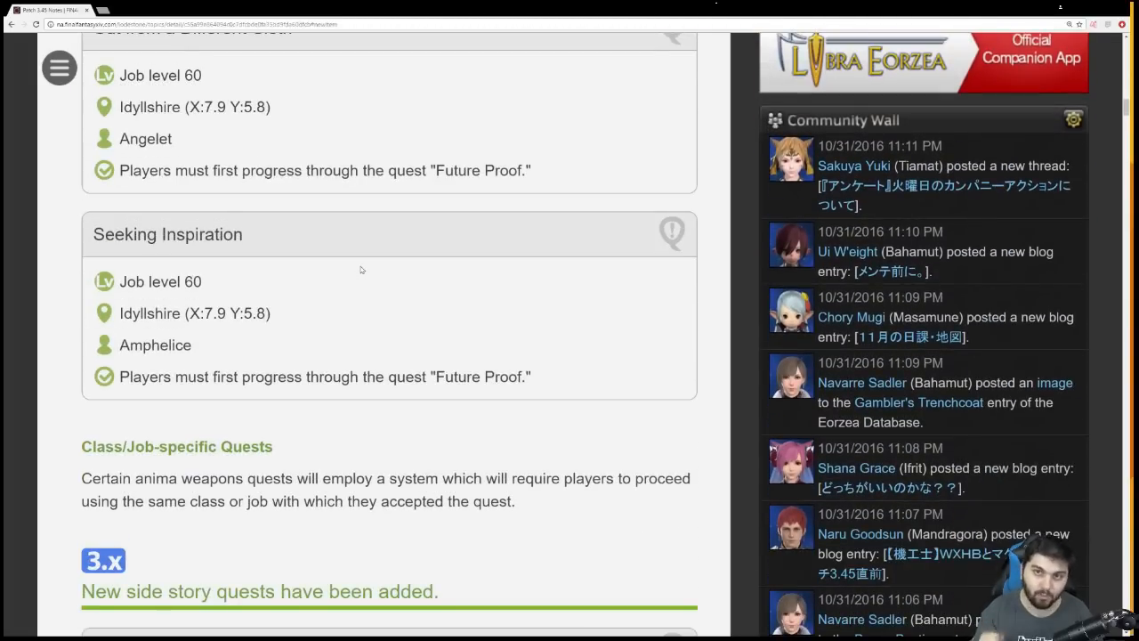
scroll("down", 3)
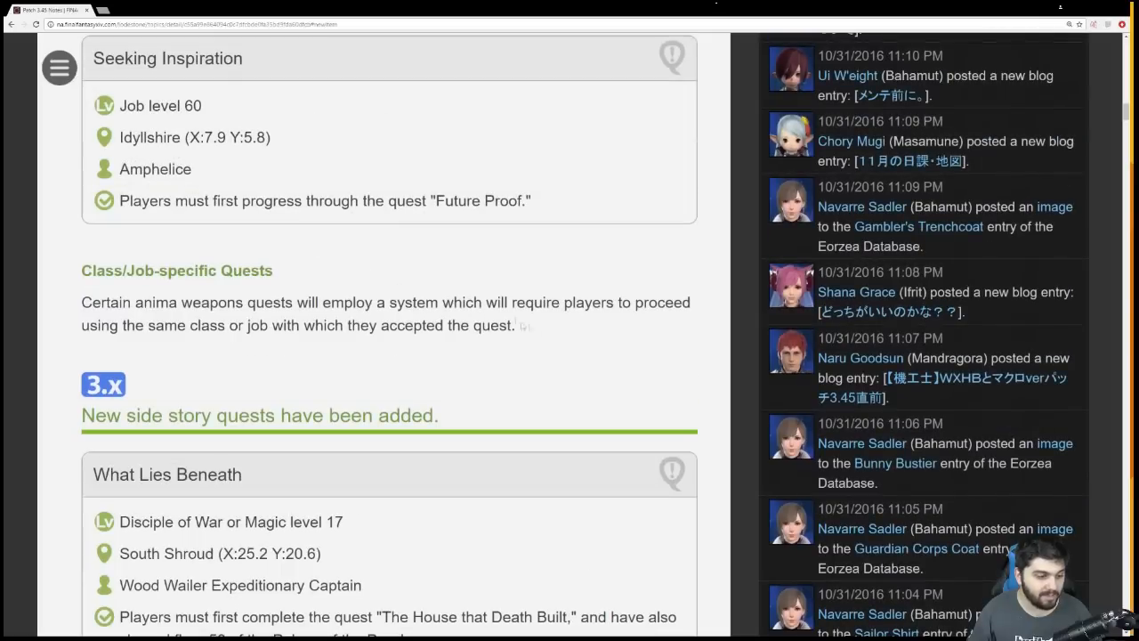
left_click_drag(88, 302, 525, 325)
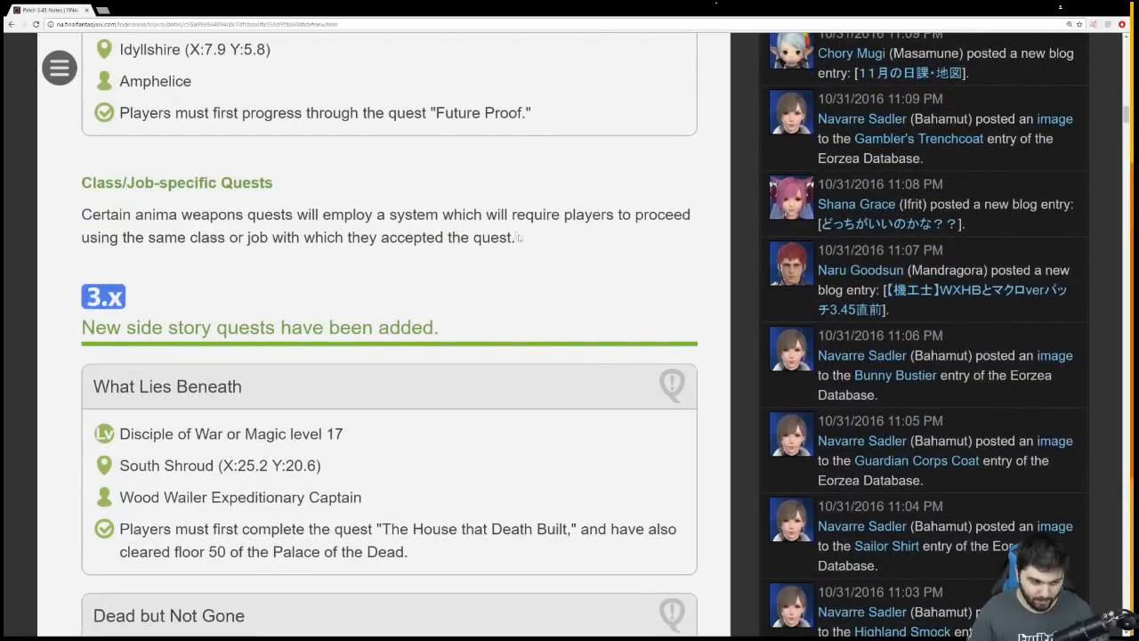
mouse_move(342, 193)
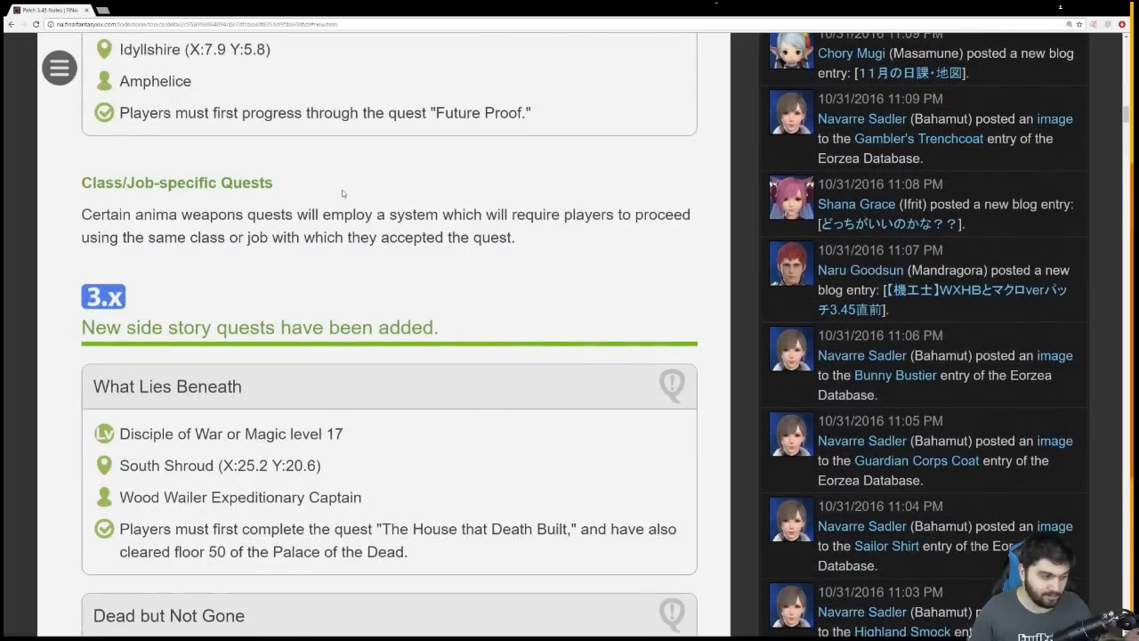
scroll("down", 3)
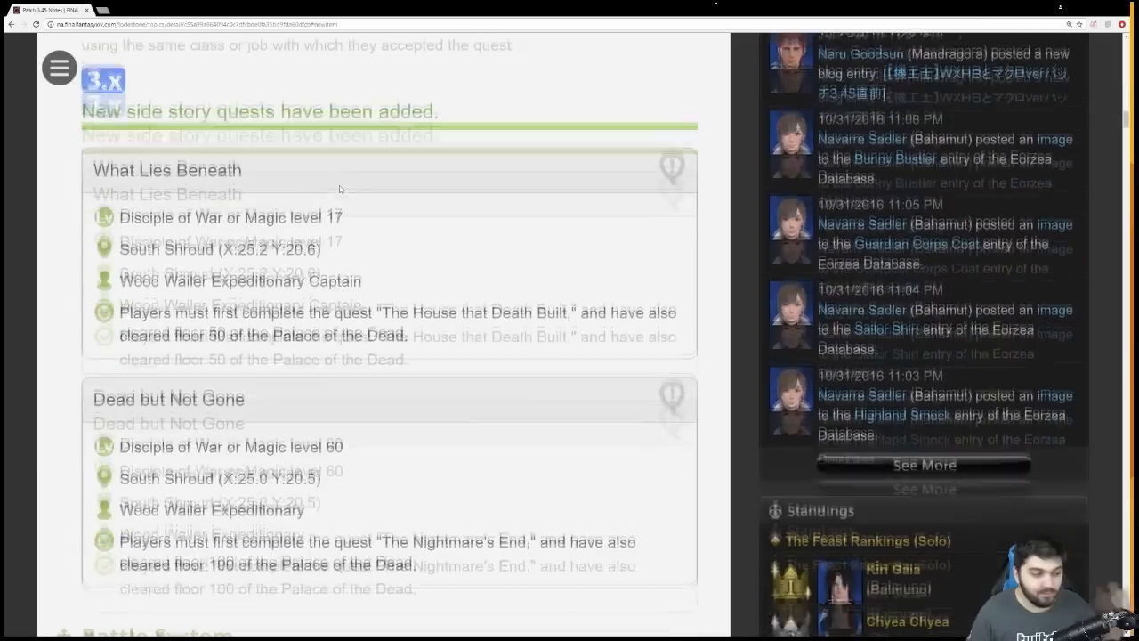
Scroll to the Unleash, Midas (Savage) Echo and new Palace of the Dead floors notes
scroll("down", 3)
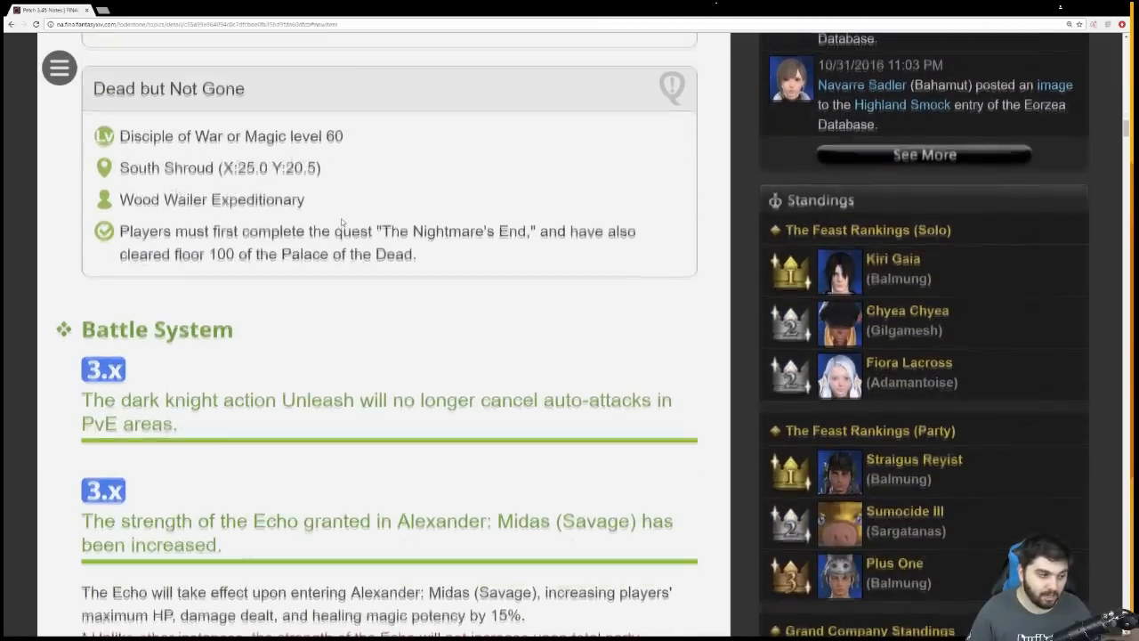
scroll("down", 3)
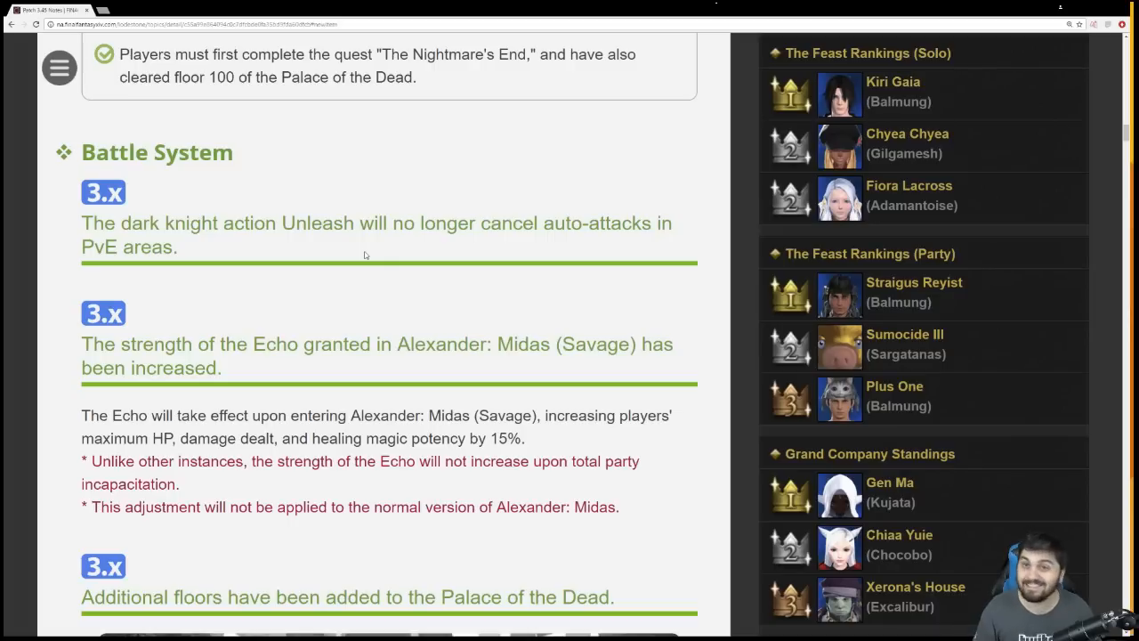
mouse_move(387, 214)
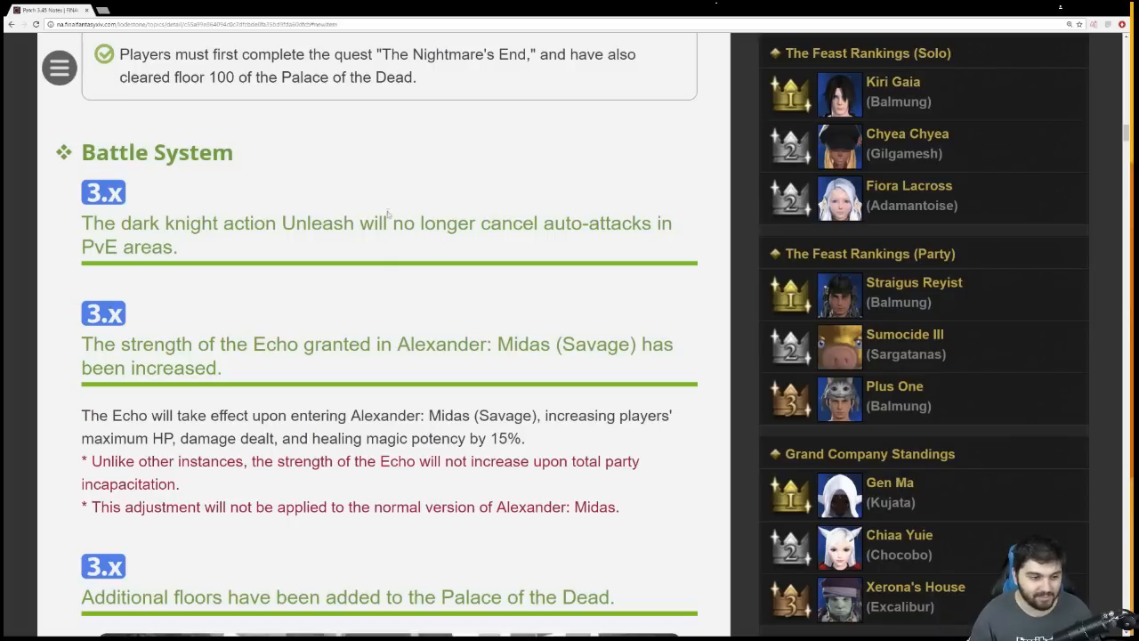
scroll("down", 3)
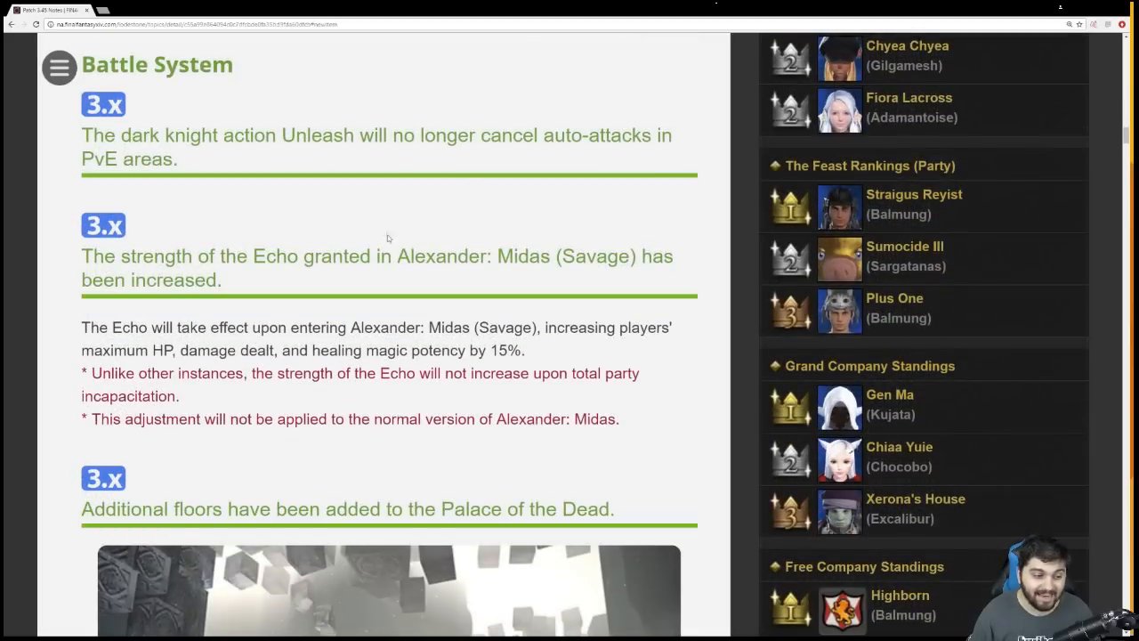
scroll("down", 3)
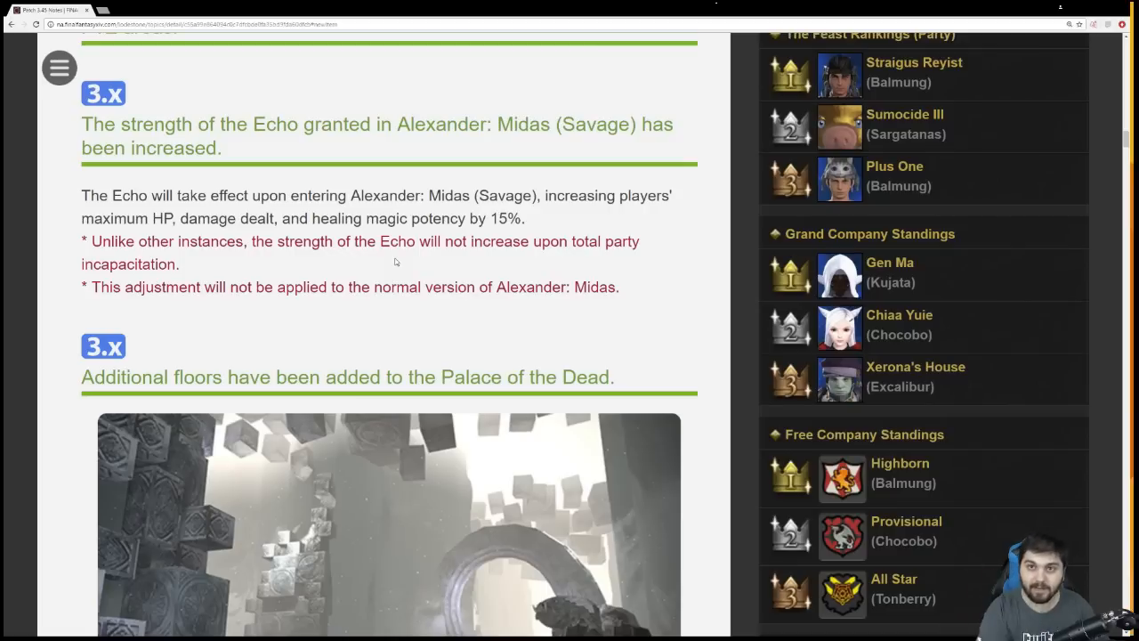
scroll("down", 3)
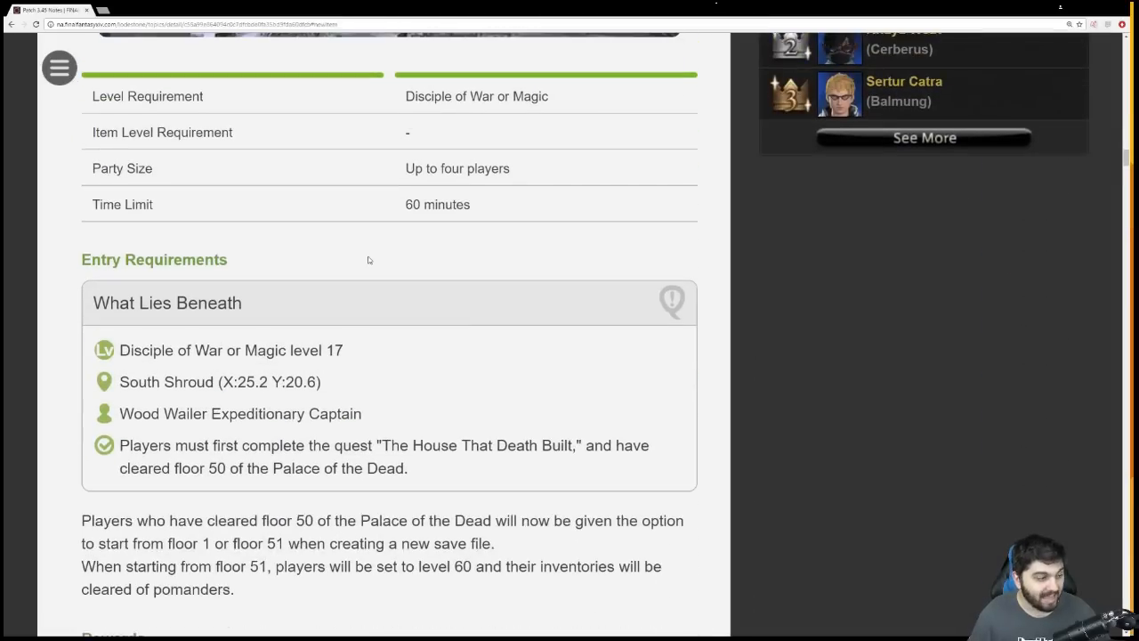
Scroll to the level 60 Palace of the Dead rewards table for floors 60 and 70
scroll("down", 3)
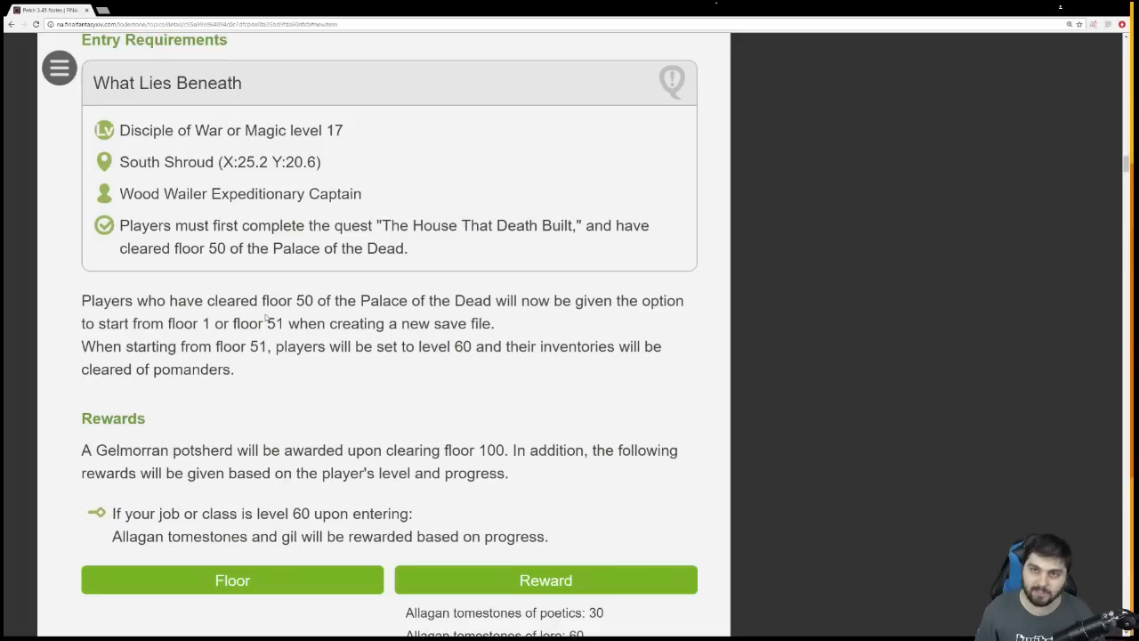
scroll("down", 3)
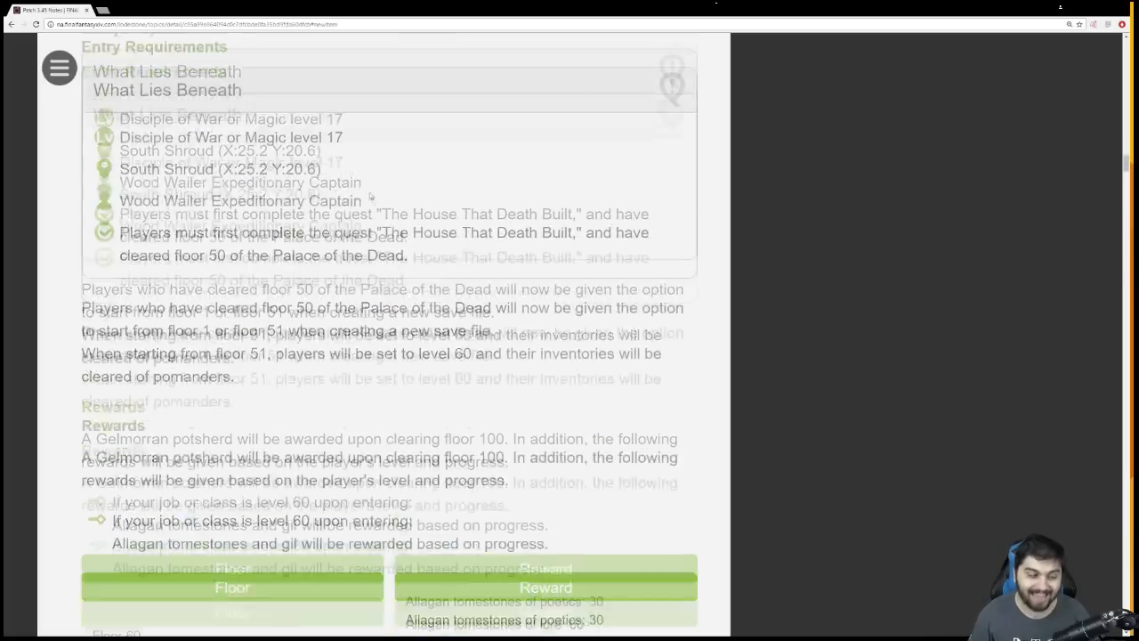
scroll("down", 3)
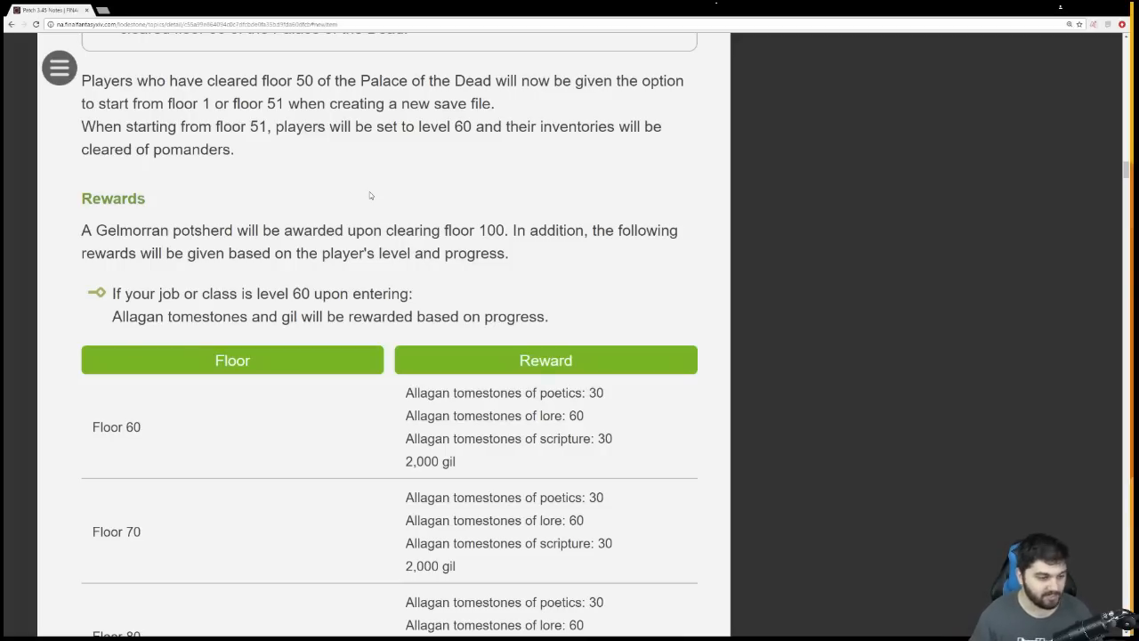
Scroll through the under-50 and under-20 reward tables to the Padjali weapon enhancement note
scroll("down", 3)
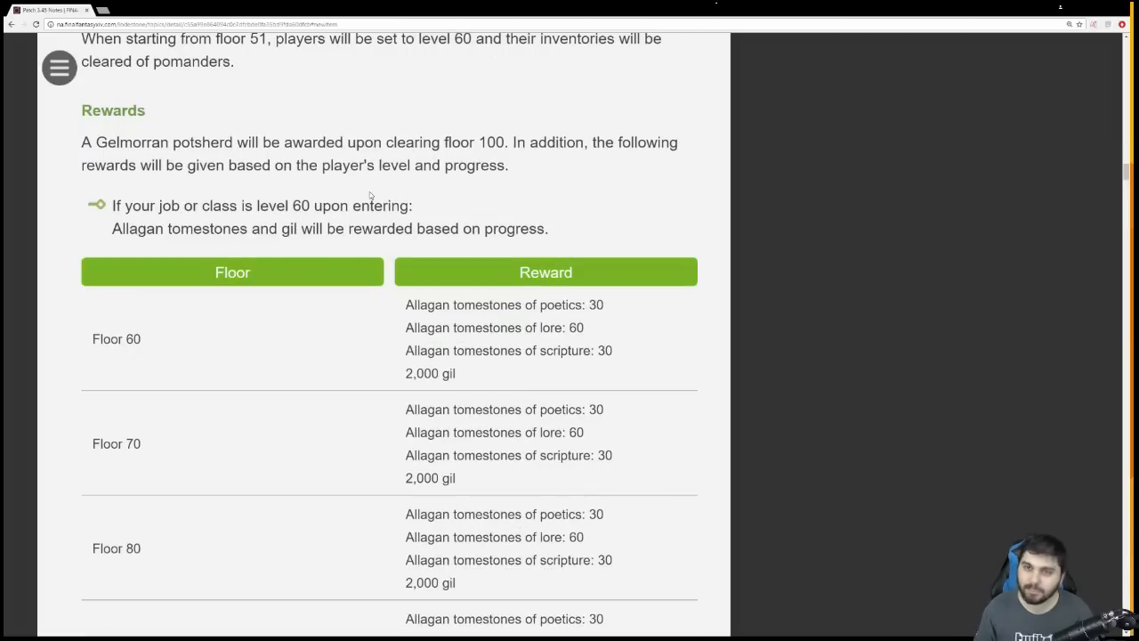
scroll("down", 3)
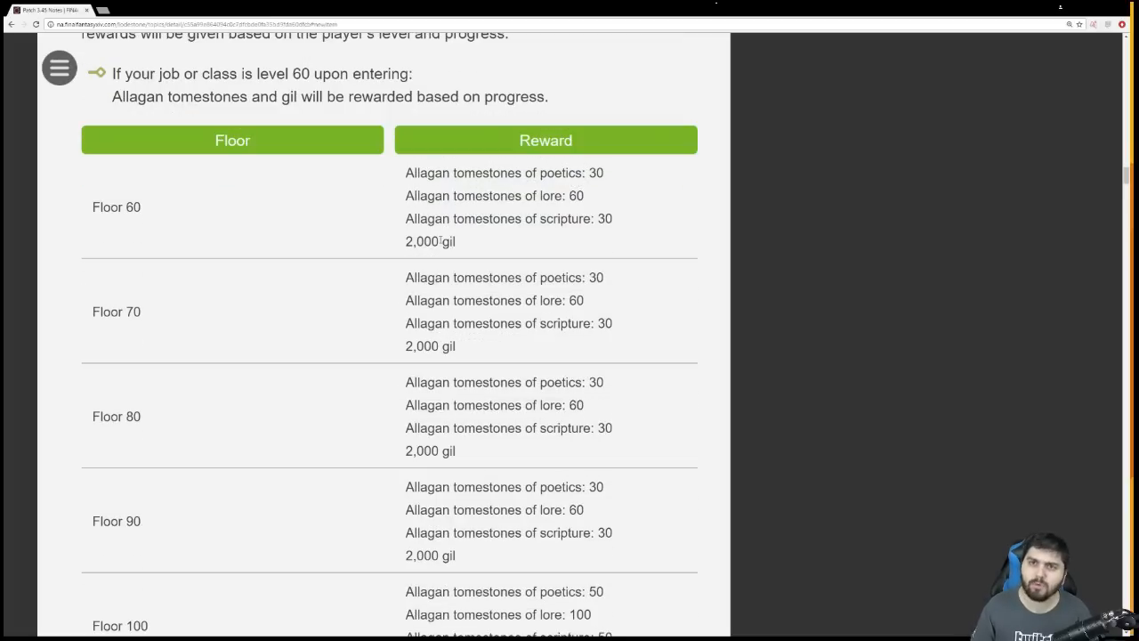
scroll("down", 3)
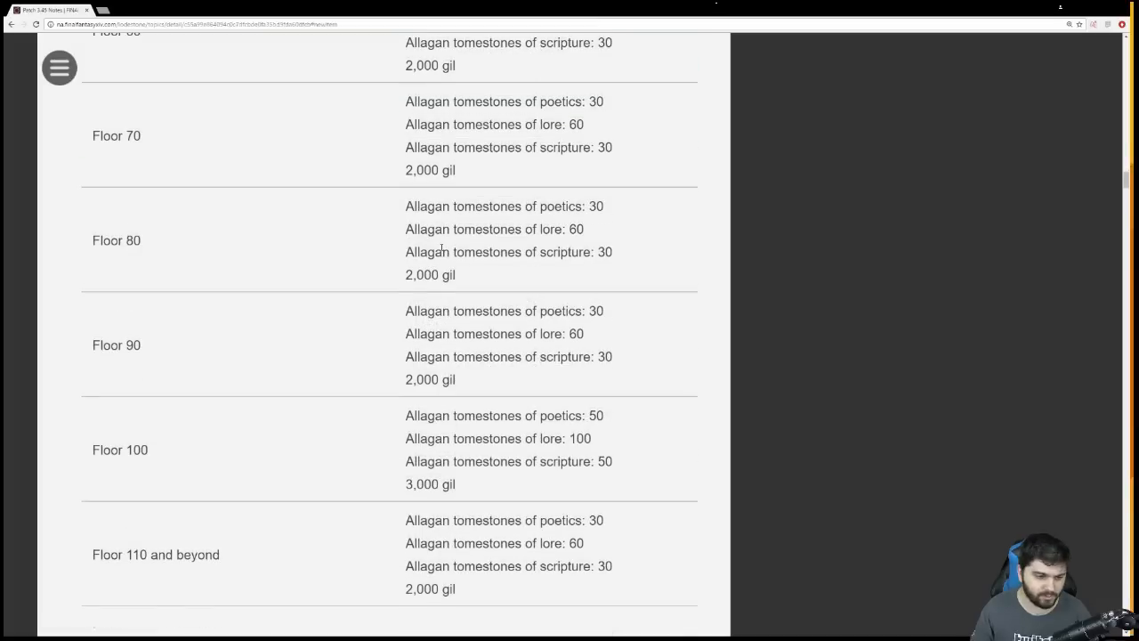
scroll("down", 3)
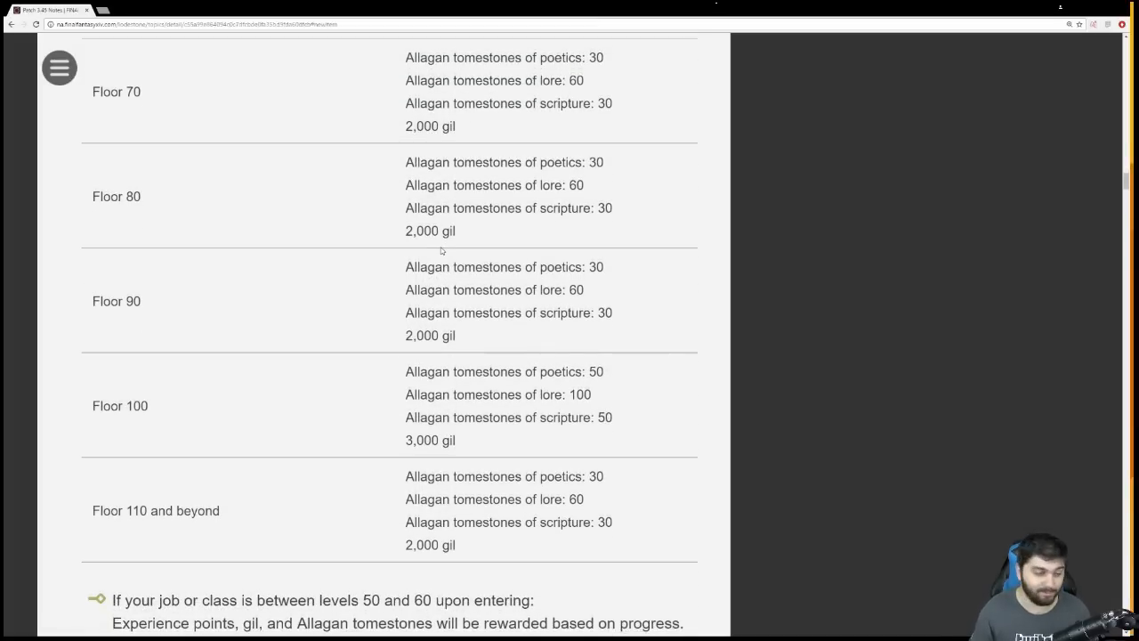
scroll("down", 3)
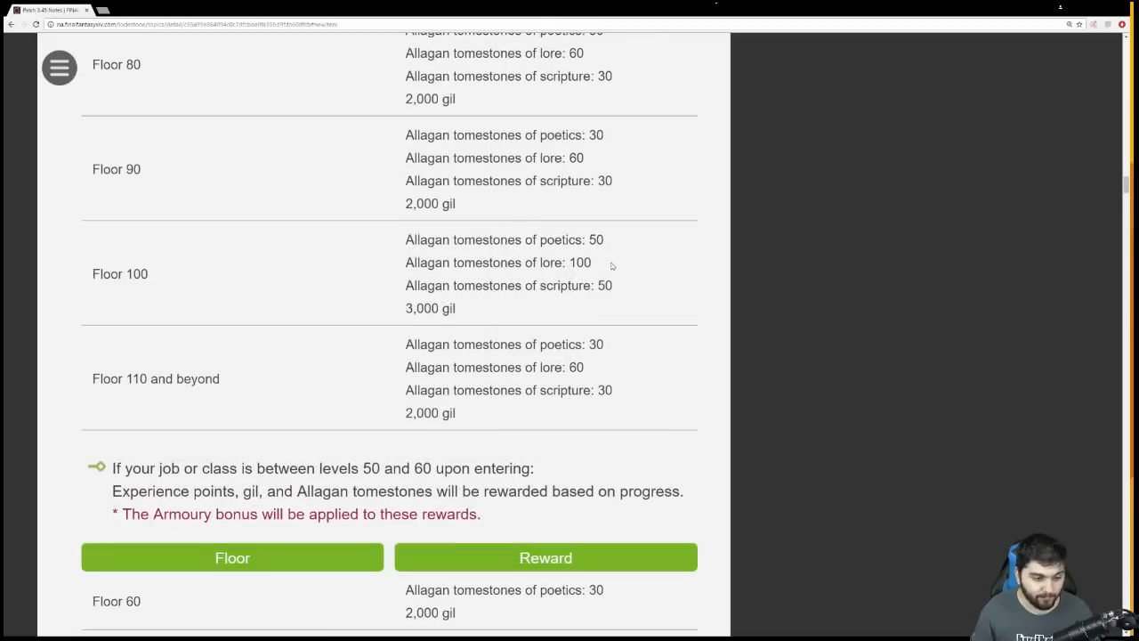
double_click(604, 285)
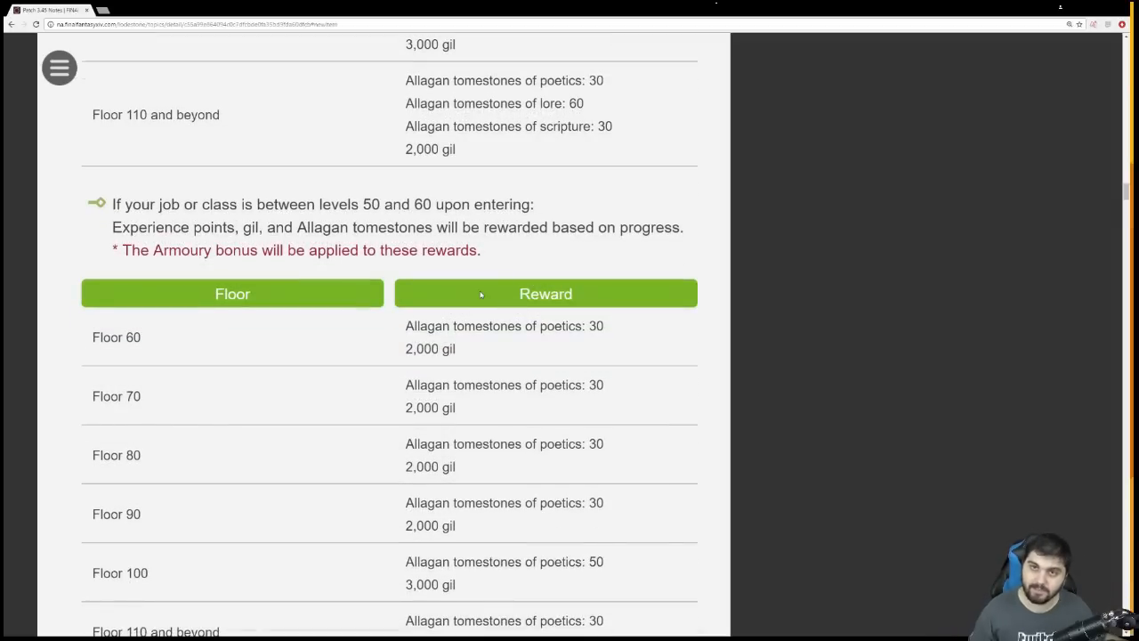
scroll("down", 3)
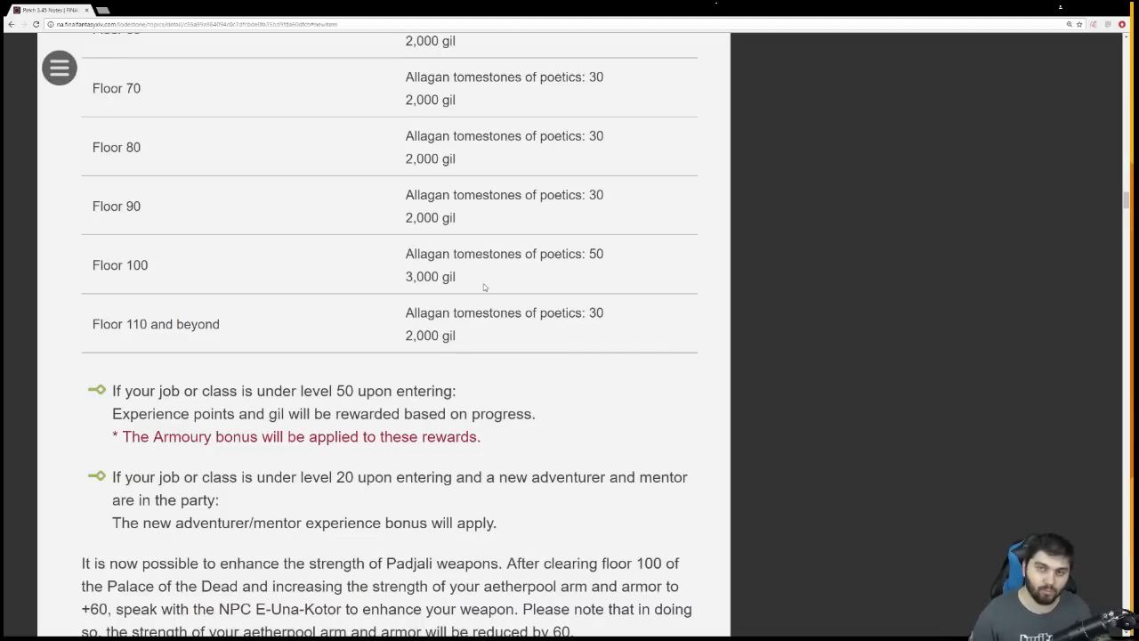
Scroll past 'Floor 100 and Beyond' to the 2.x/3.x Palace of the Dead adjustments list
scroll("down", 3)
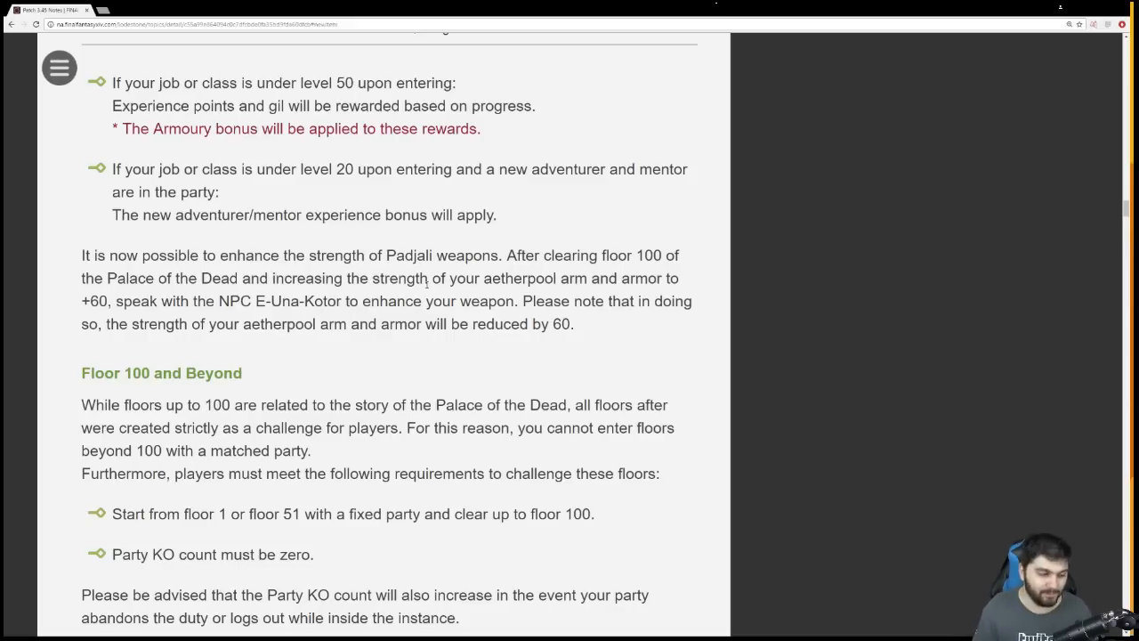
scroll("down", 3)
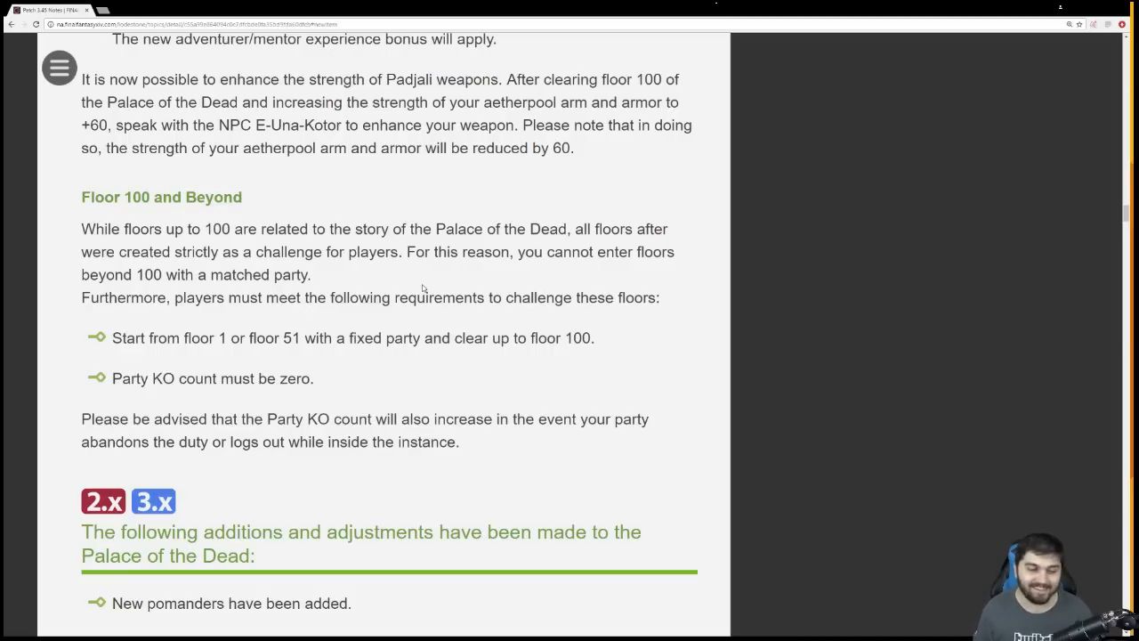
scroll("down", 3)
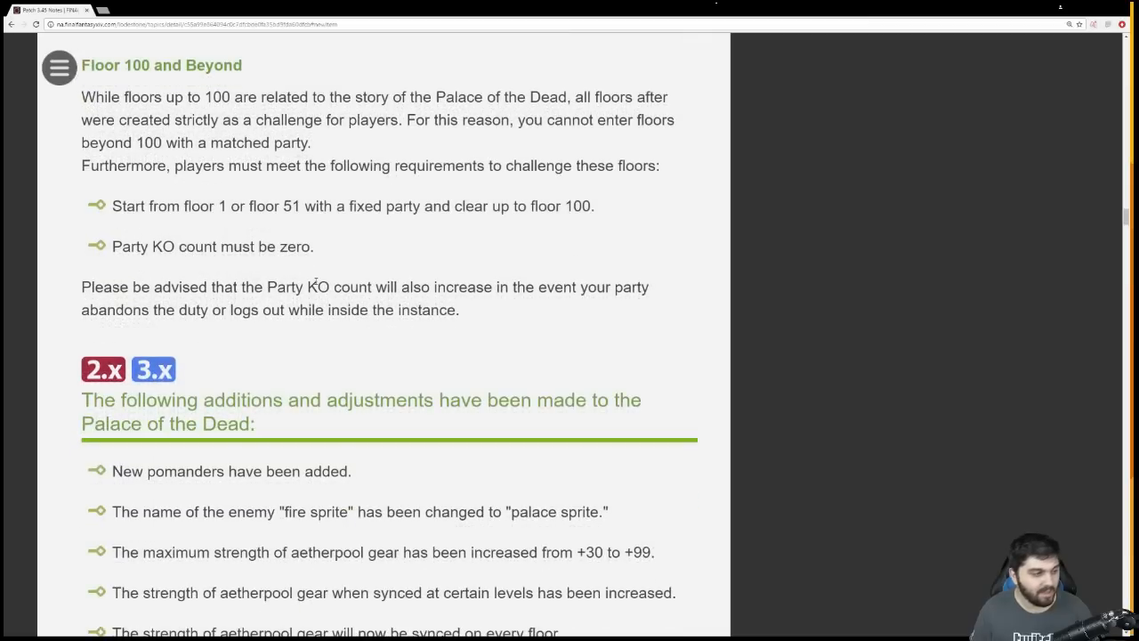
scroll("up", 3)
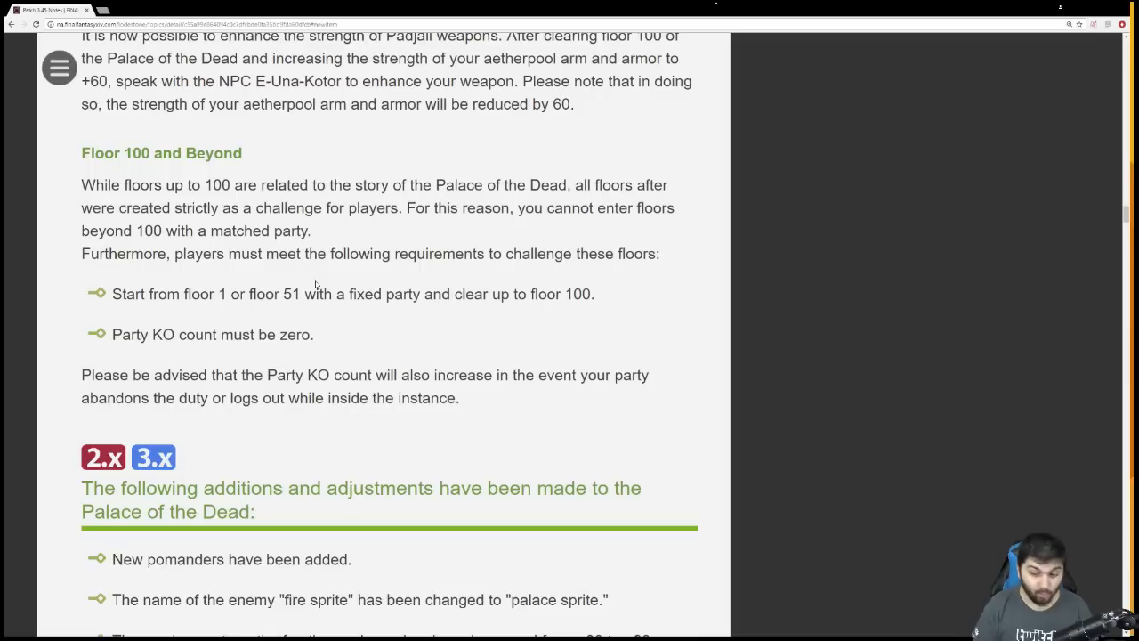
mouse_move(425, 285)
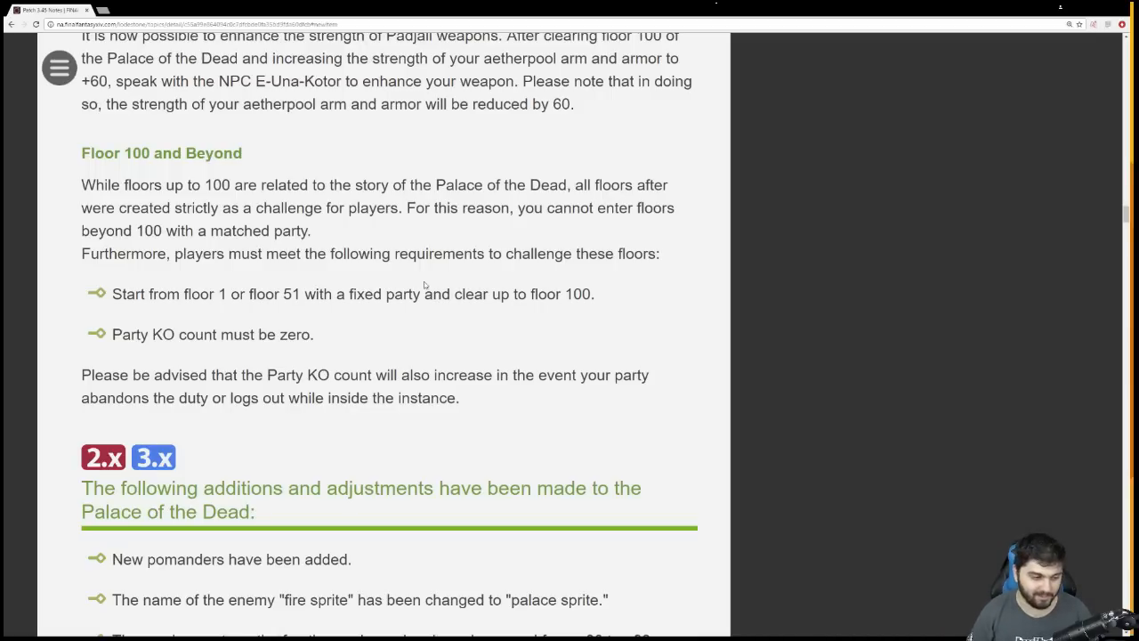
scroll("down", 3)
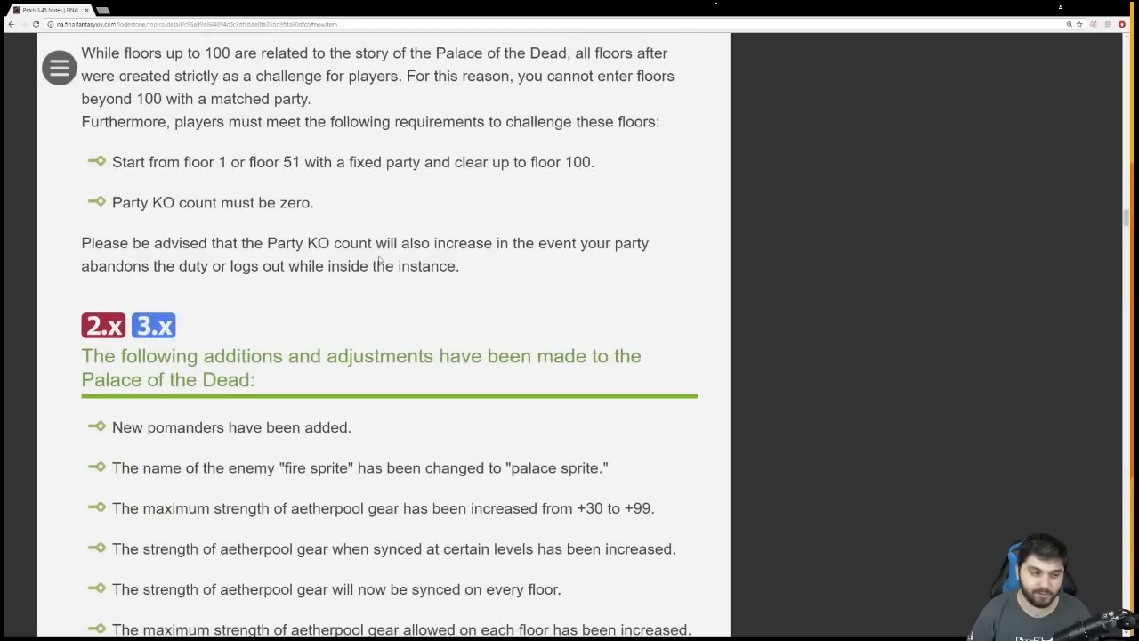
scroll("down", 3)
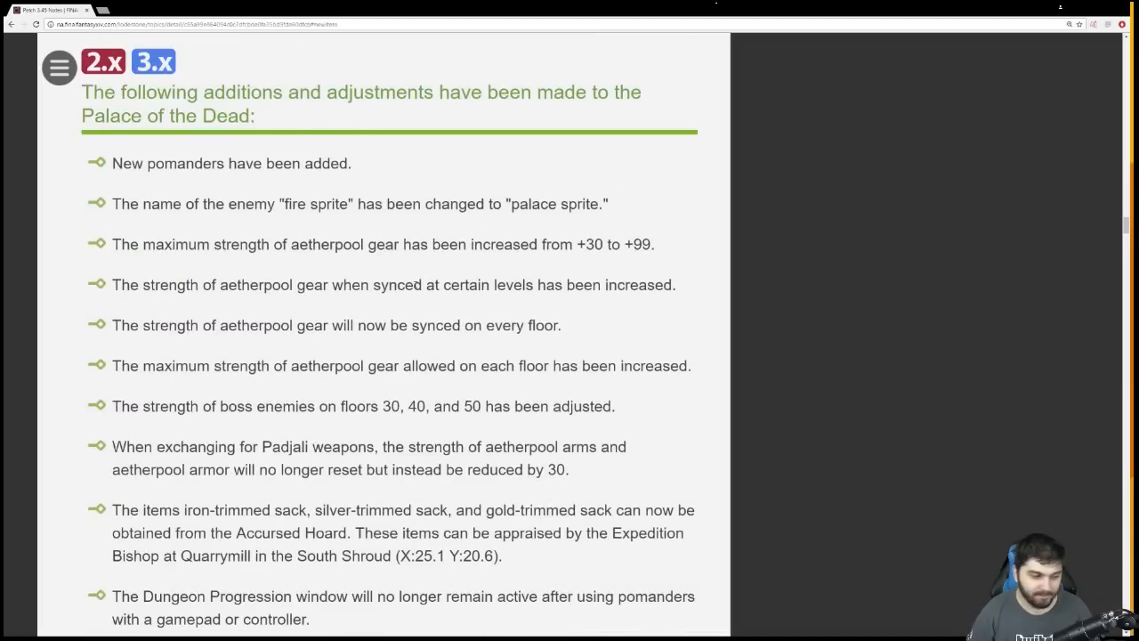
Highlight bullet lines like gear strength, clear the highlight, and reach the scoring system section
left_click_drag(539, 243, 649, 284)
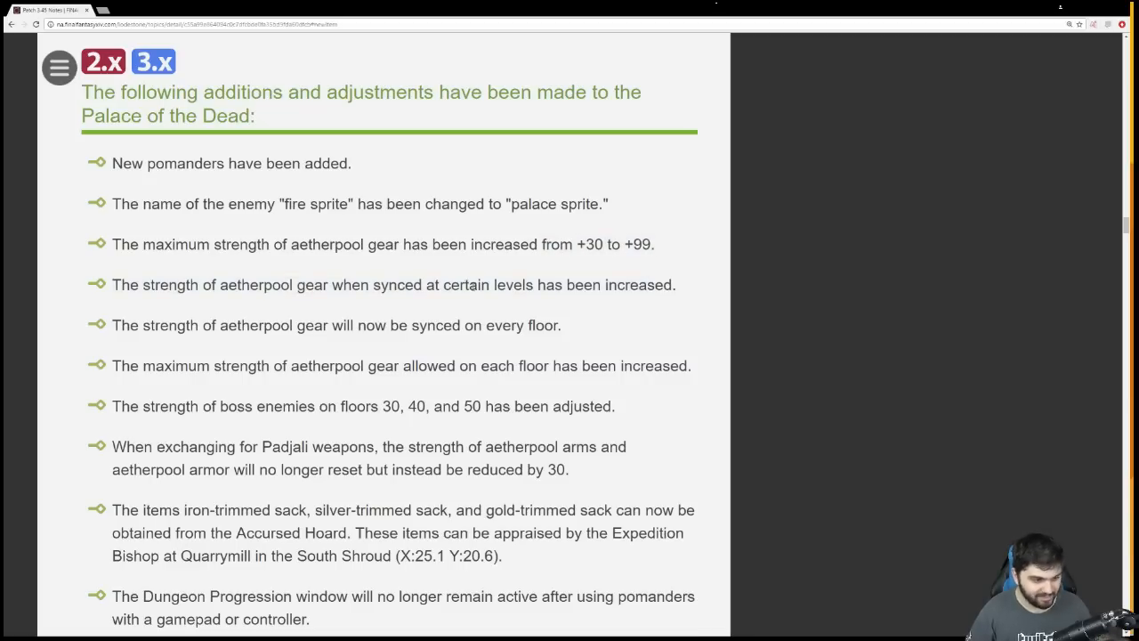
mouse_move(592, 332)
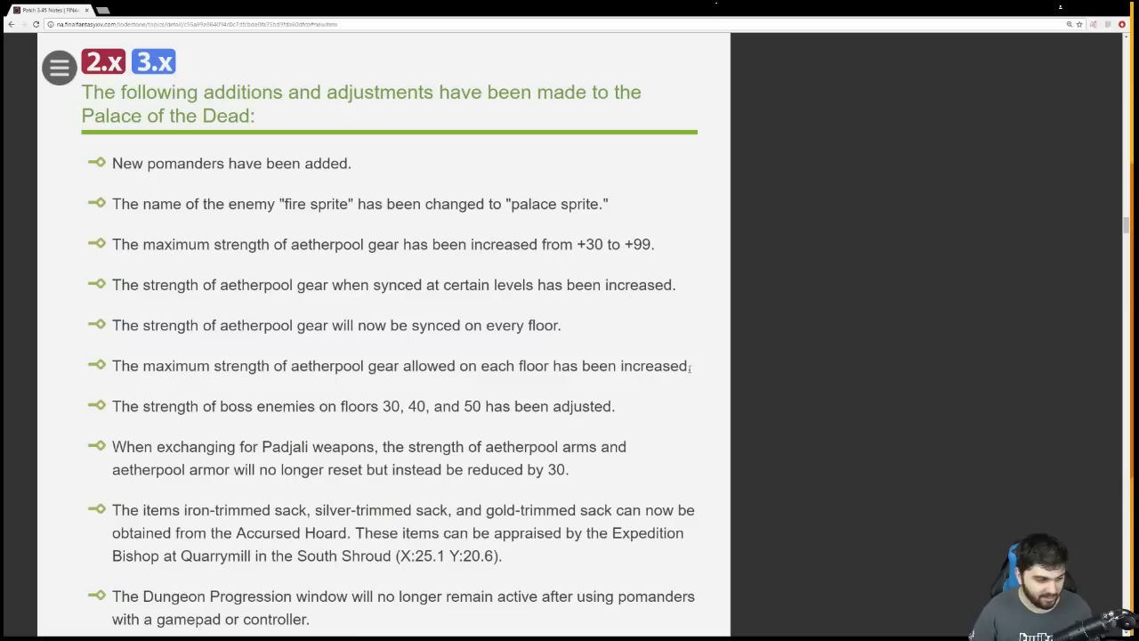
left_click_drag(456, 365, 688, 365)
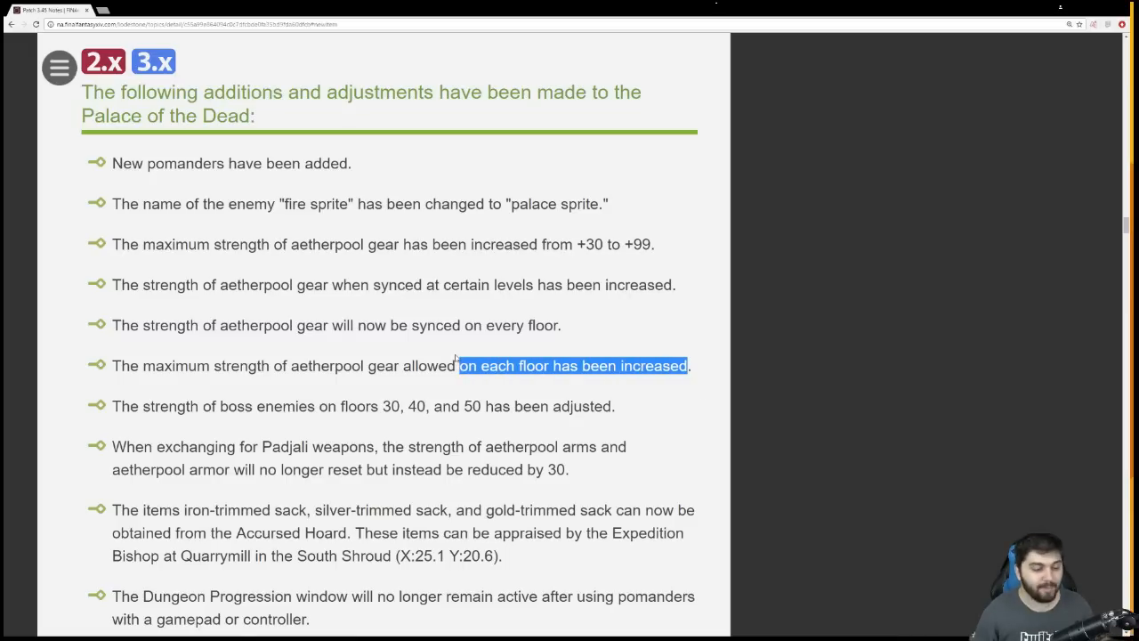
scroll("down", 3)
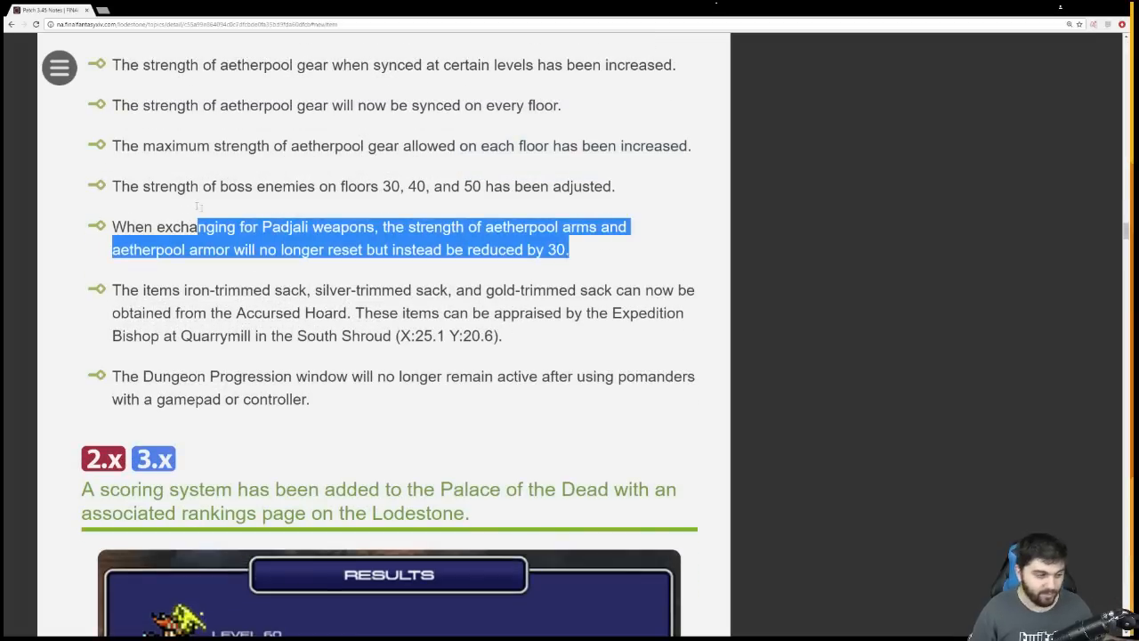
left_click(236, 222)
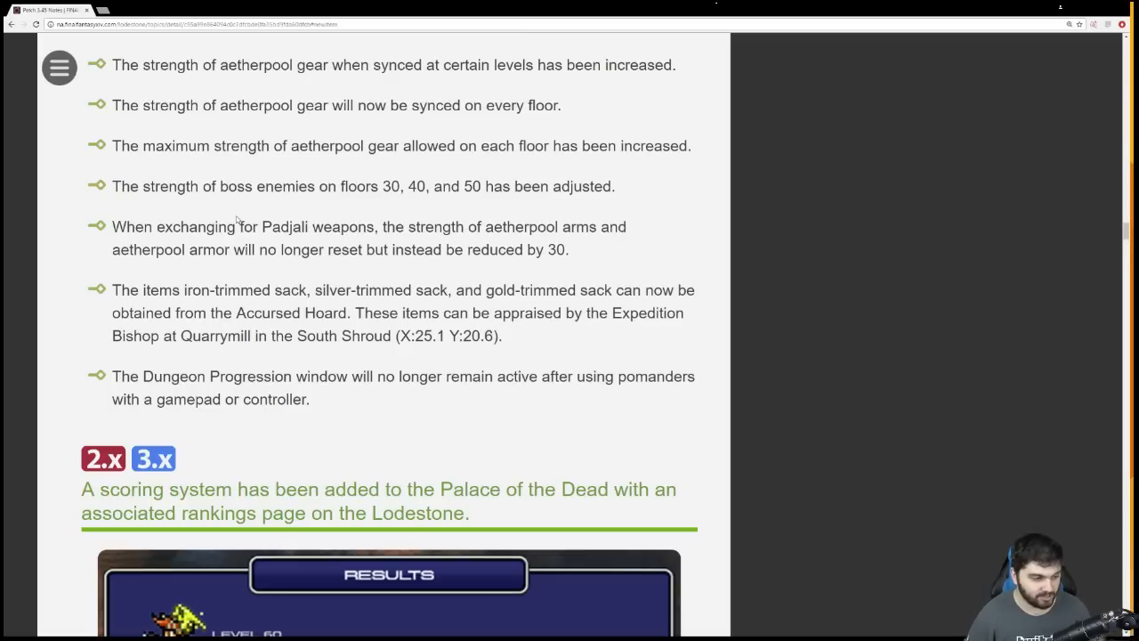
left_click_drag(240, 289, 501, 336)
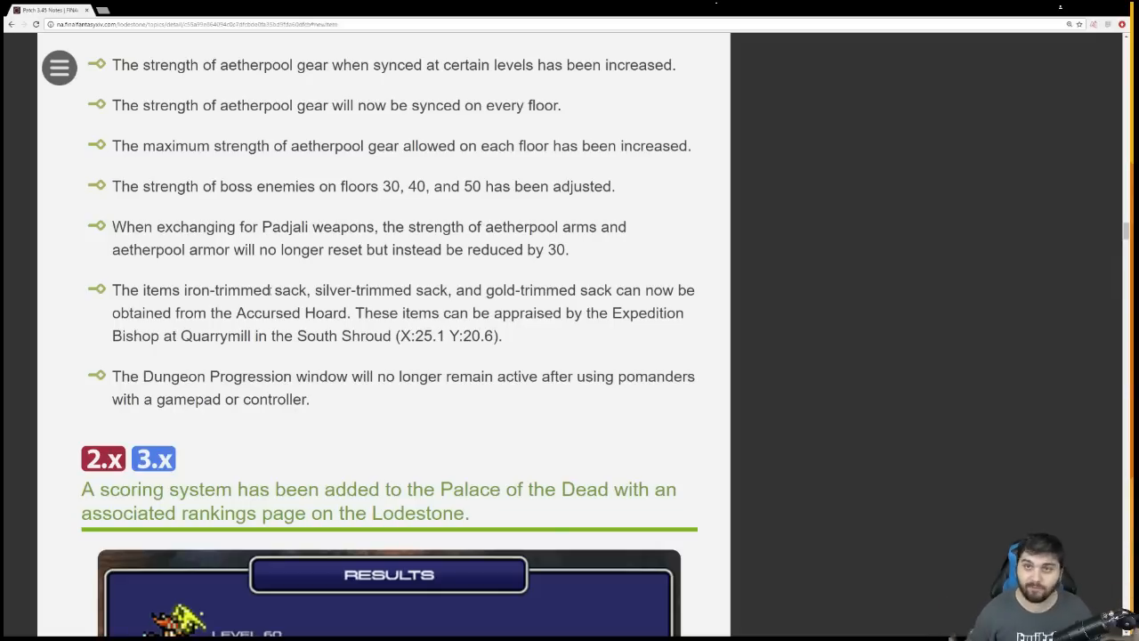
scroll("down", 3)
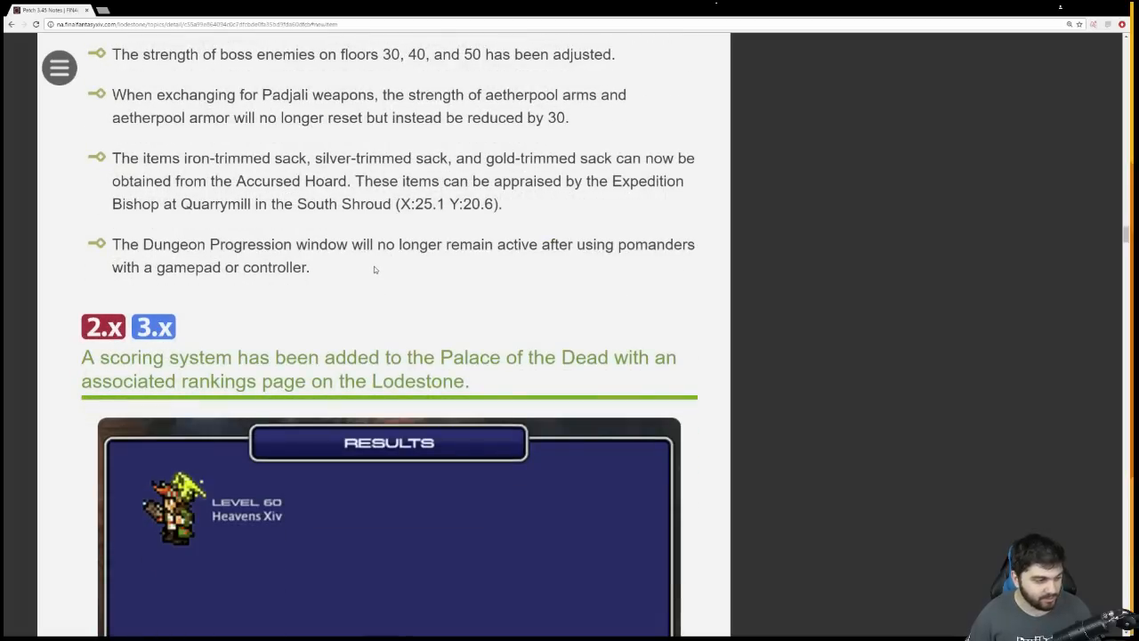
Scroll past the score rankings screenshots to Season Three of the Feast and its adjustments
scroll("down", 3)
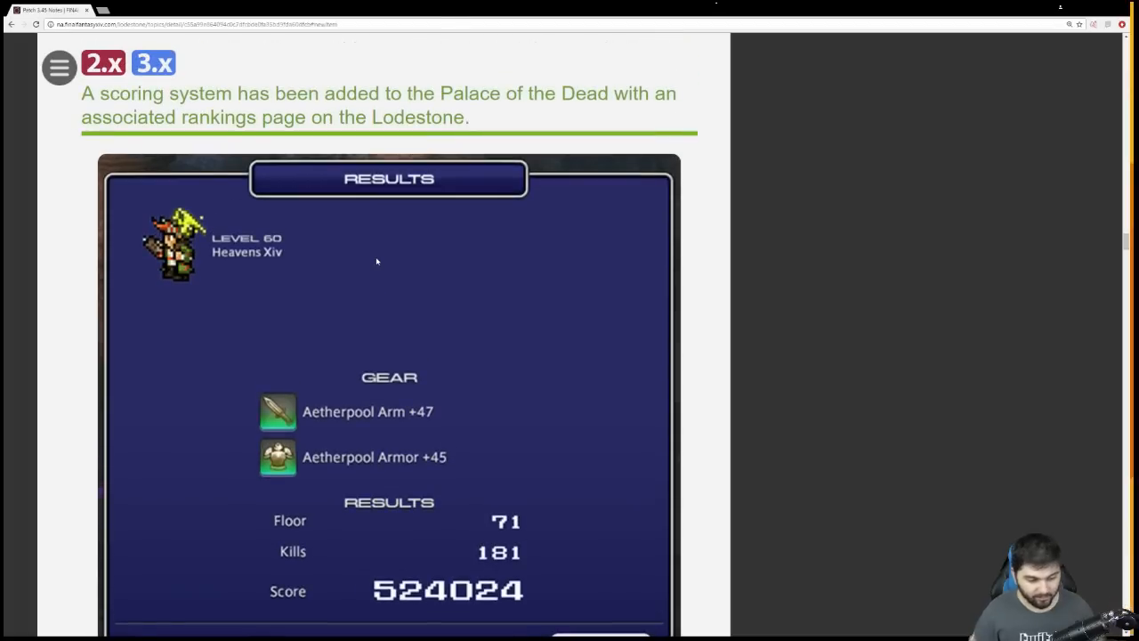
scroll("down", 3)
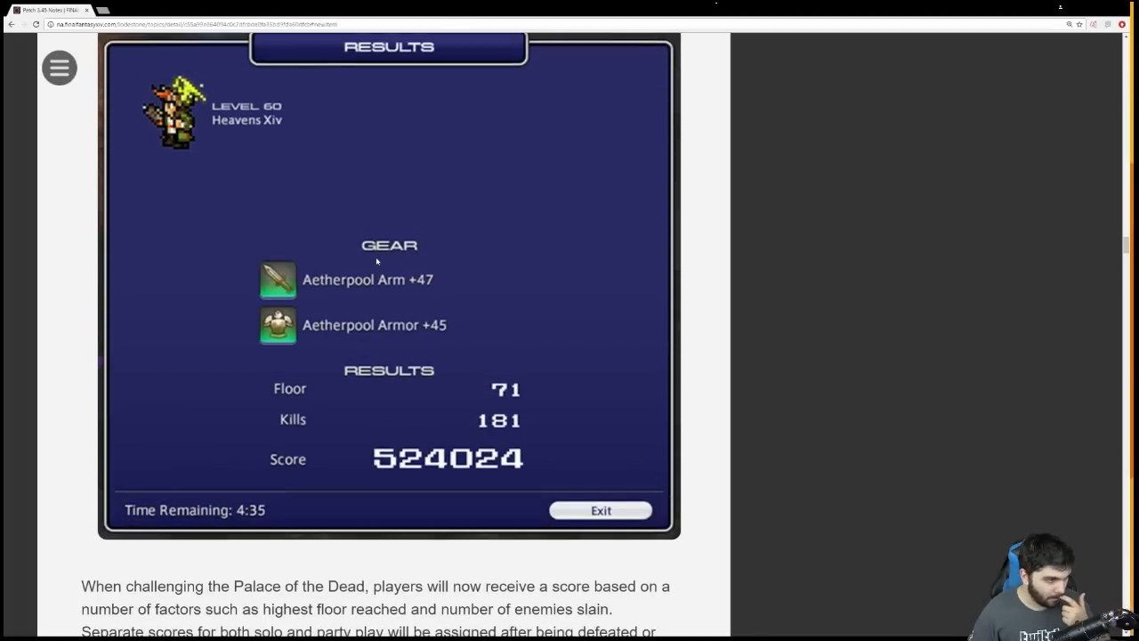
scroll("down", 3)
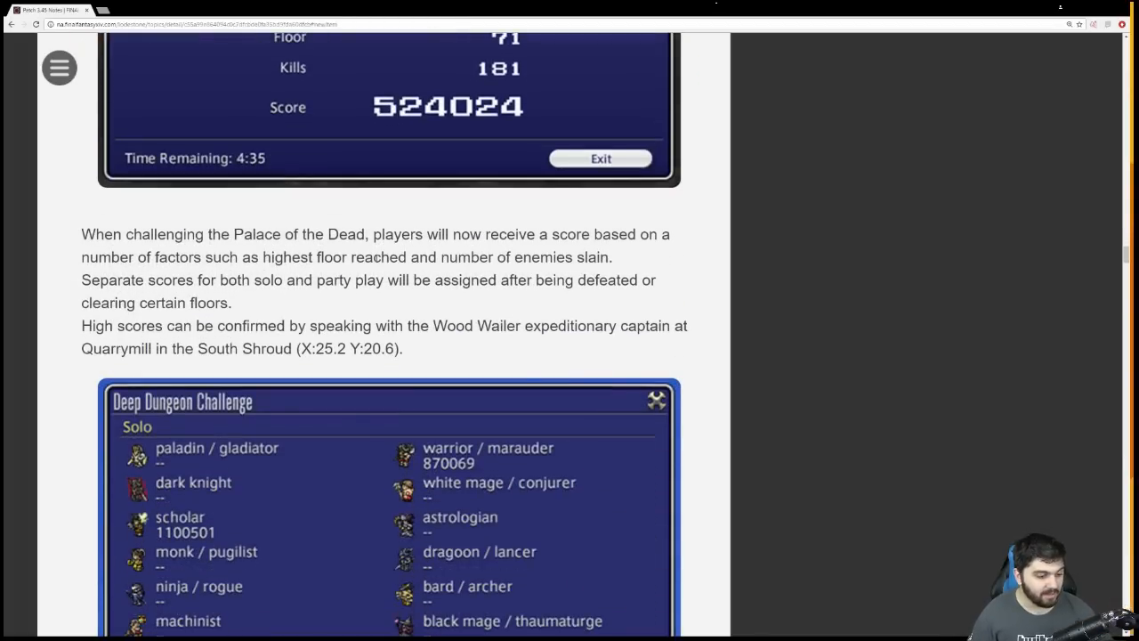
scroll("down", 3)
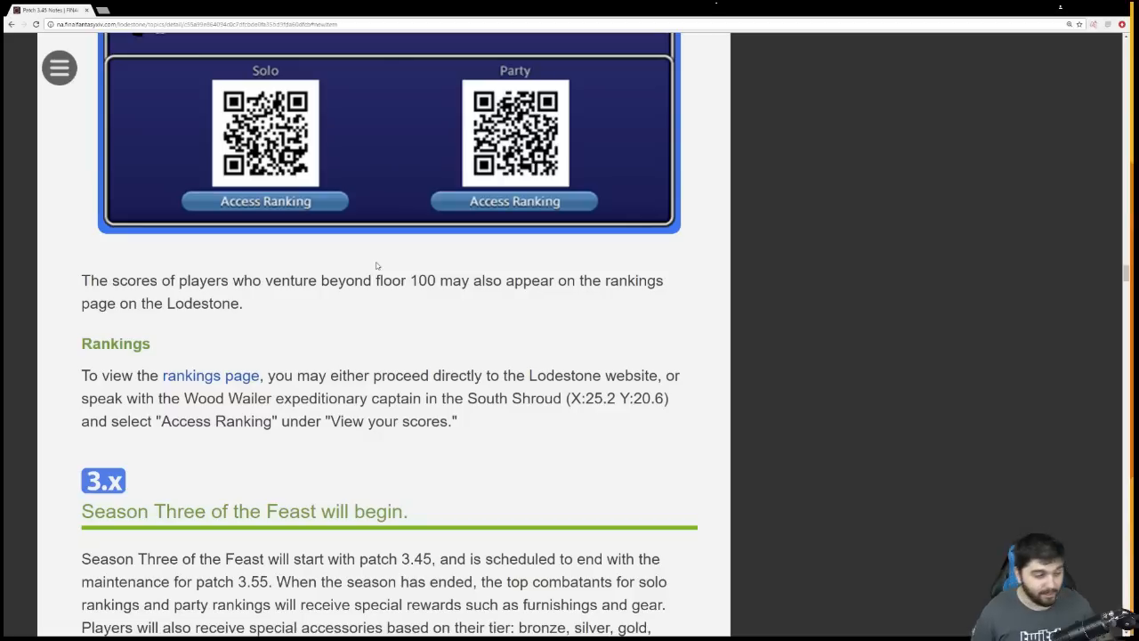
scroll("down", 3)
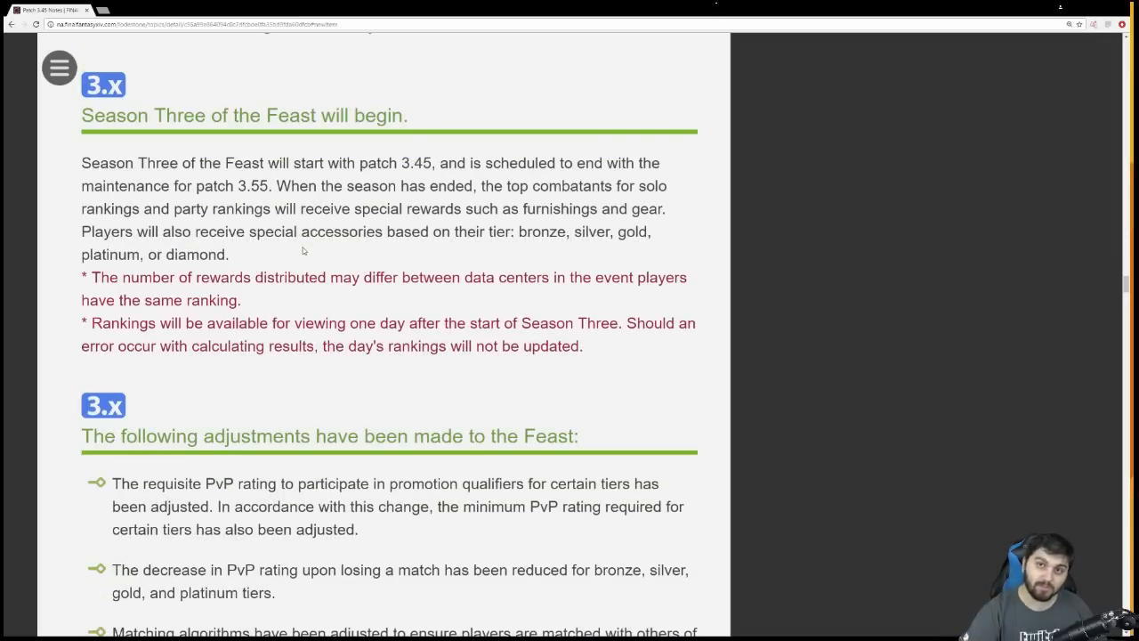
Scroll to show the full Feast adjustments list and the Items heading
scroll("down", 3)
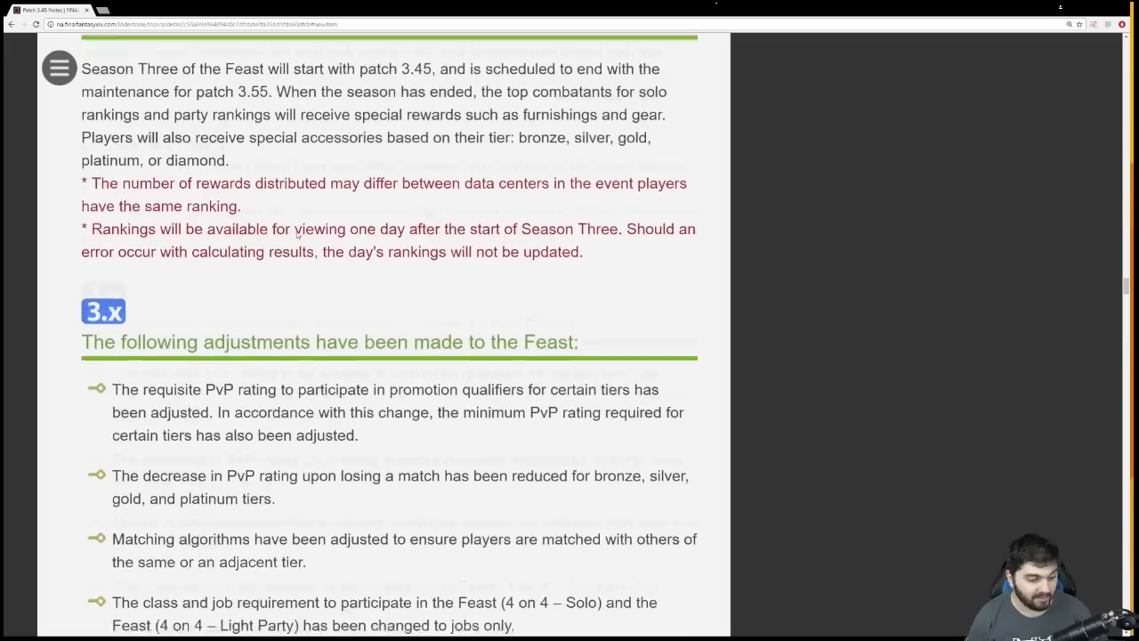
scroll("down", 3)
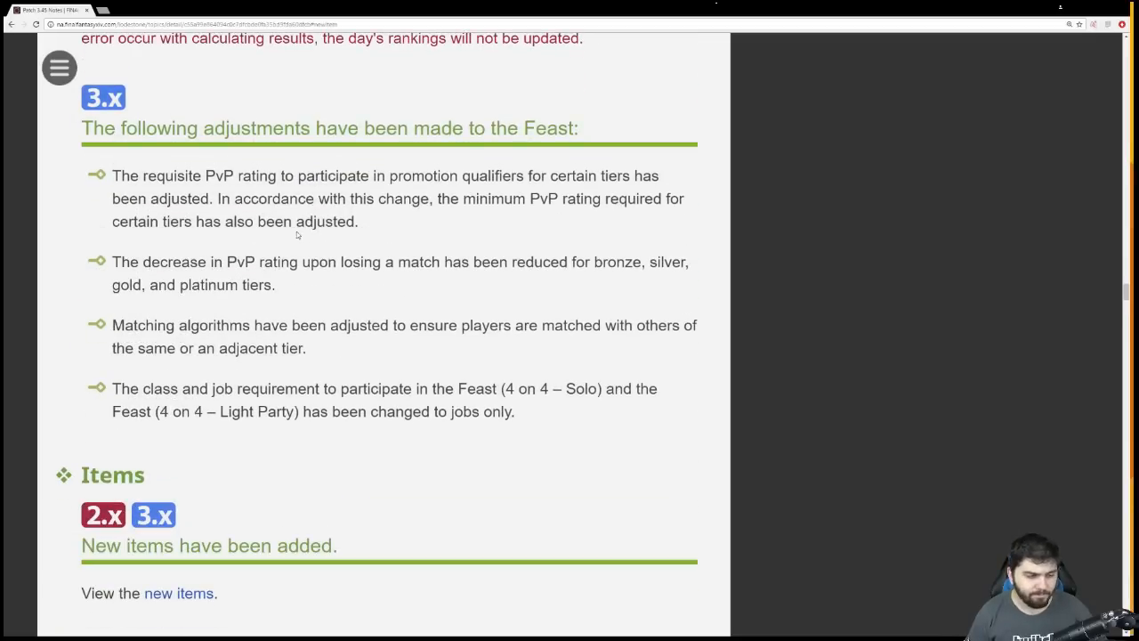
mouse_move(540, 410)
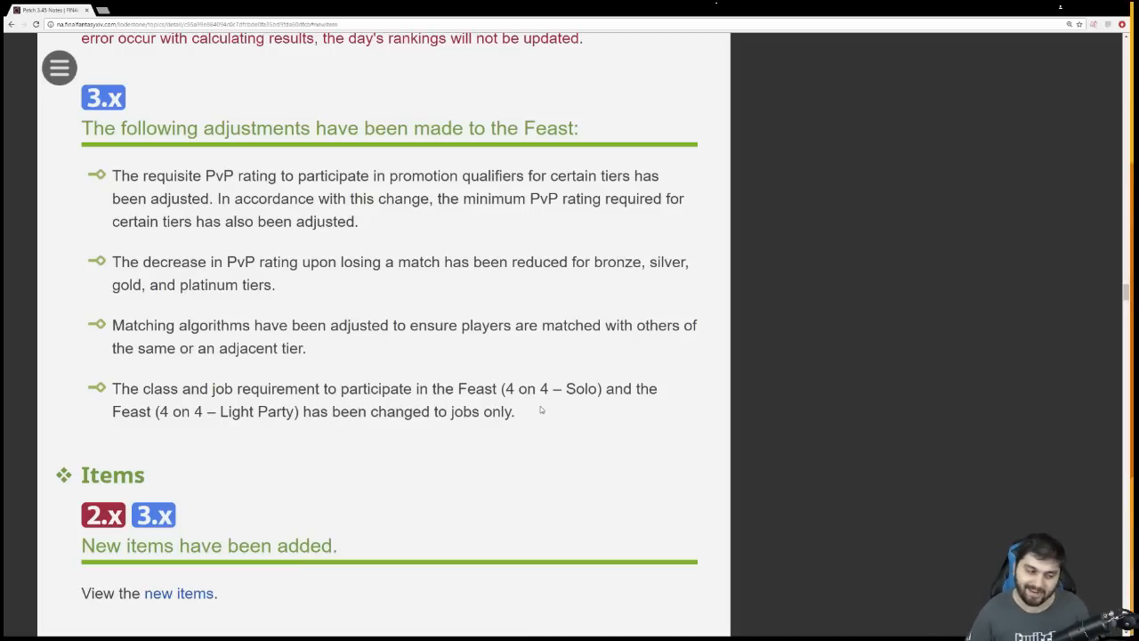
Scroll through 2.x sale price tables from Demimateria to Round Stage and Autumnal Maple Tree
scroll("down", 3)
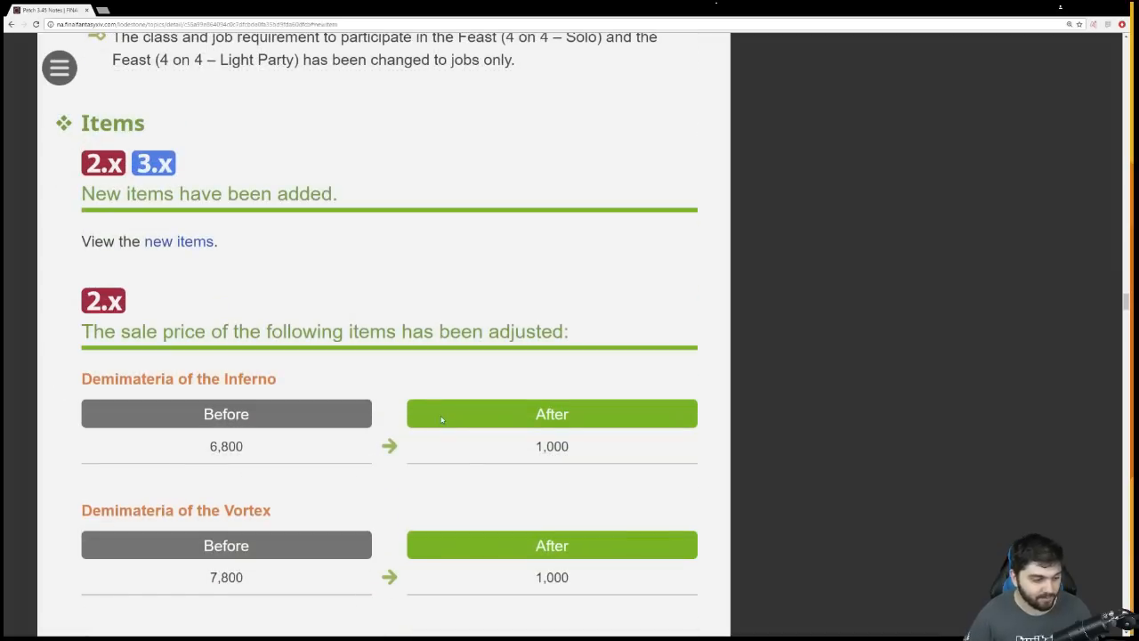
scroll("down", 3)
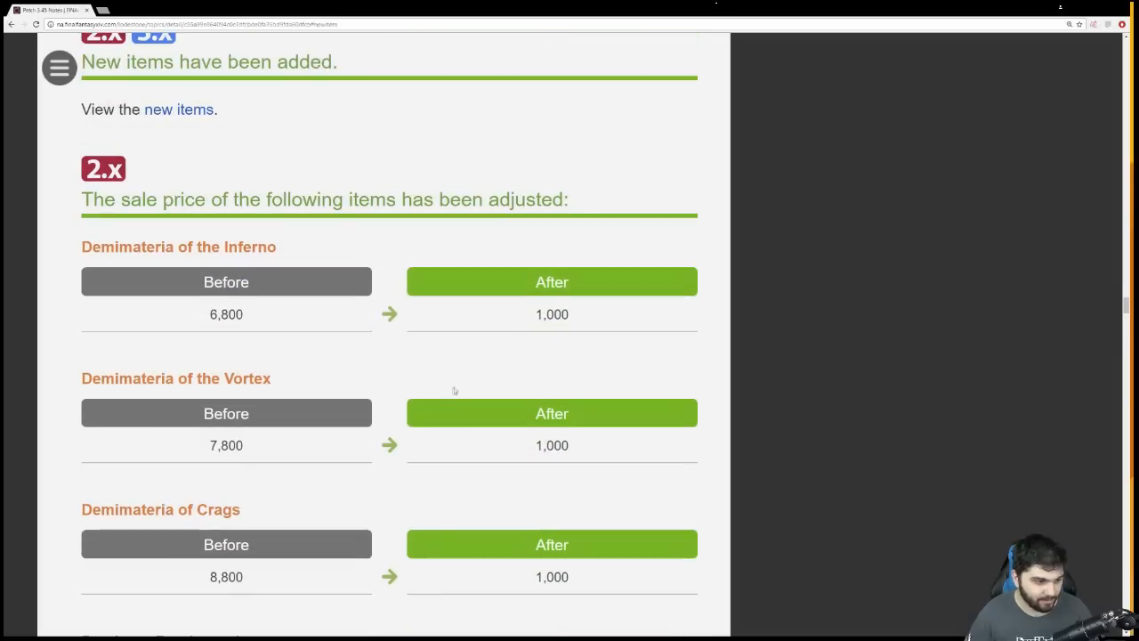
scroll("down", 3)
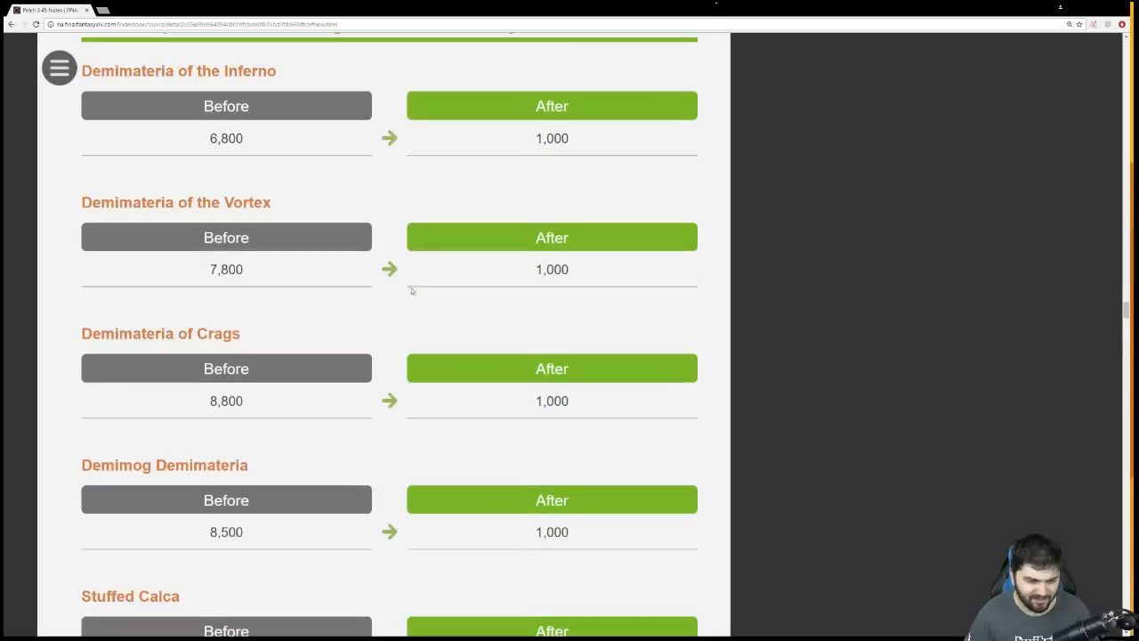
scroll("down", 3)
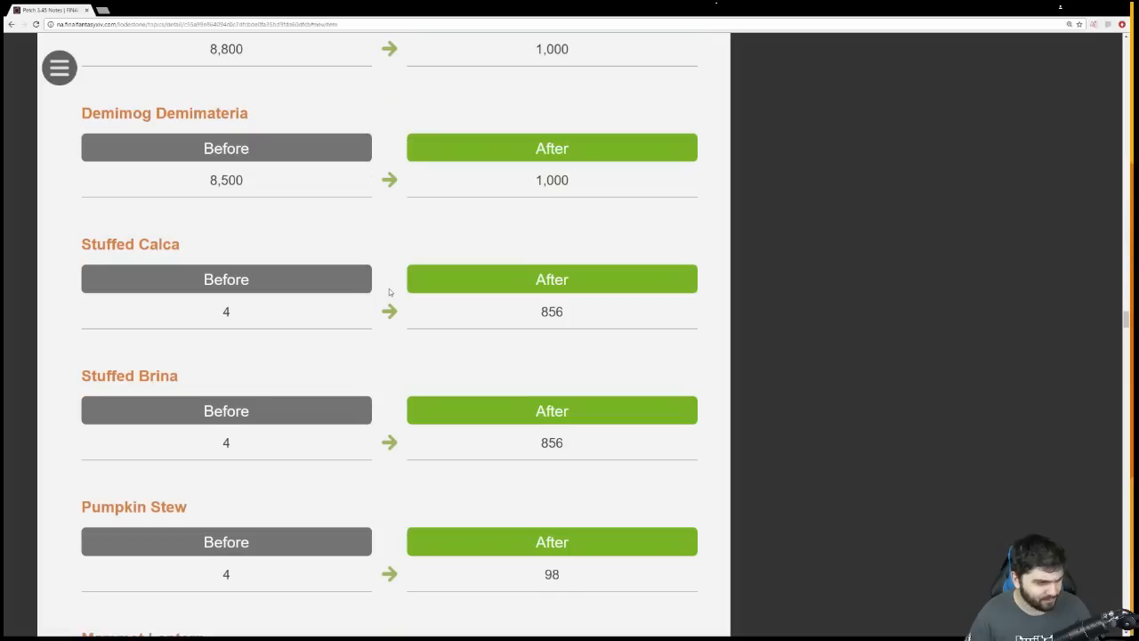
scroll("down", 3)
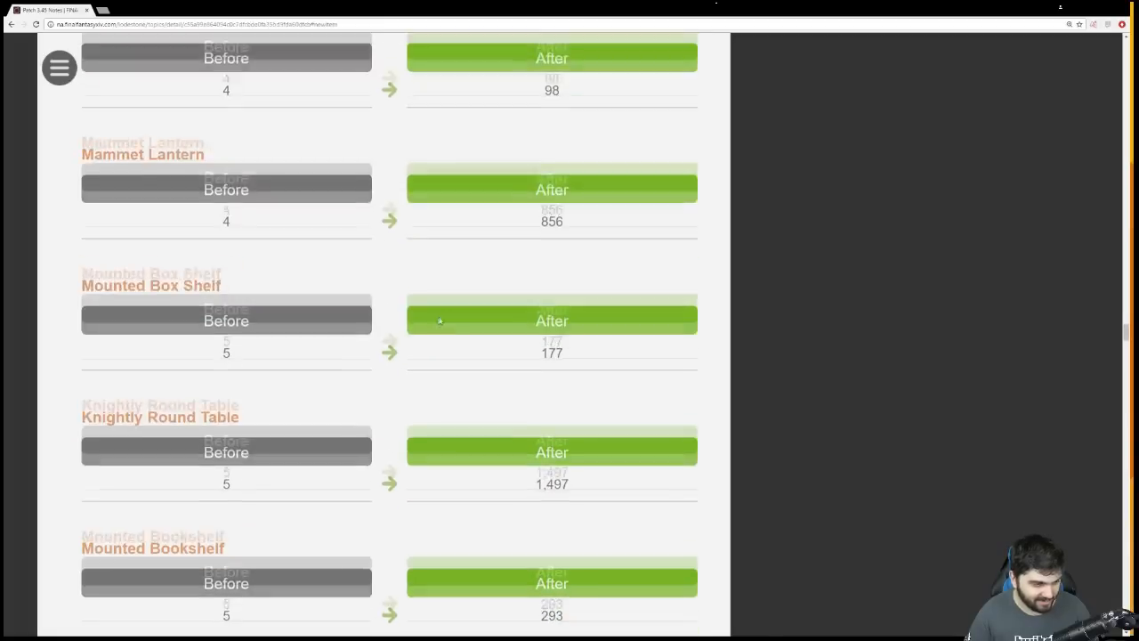
scroll("down", 3)
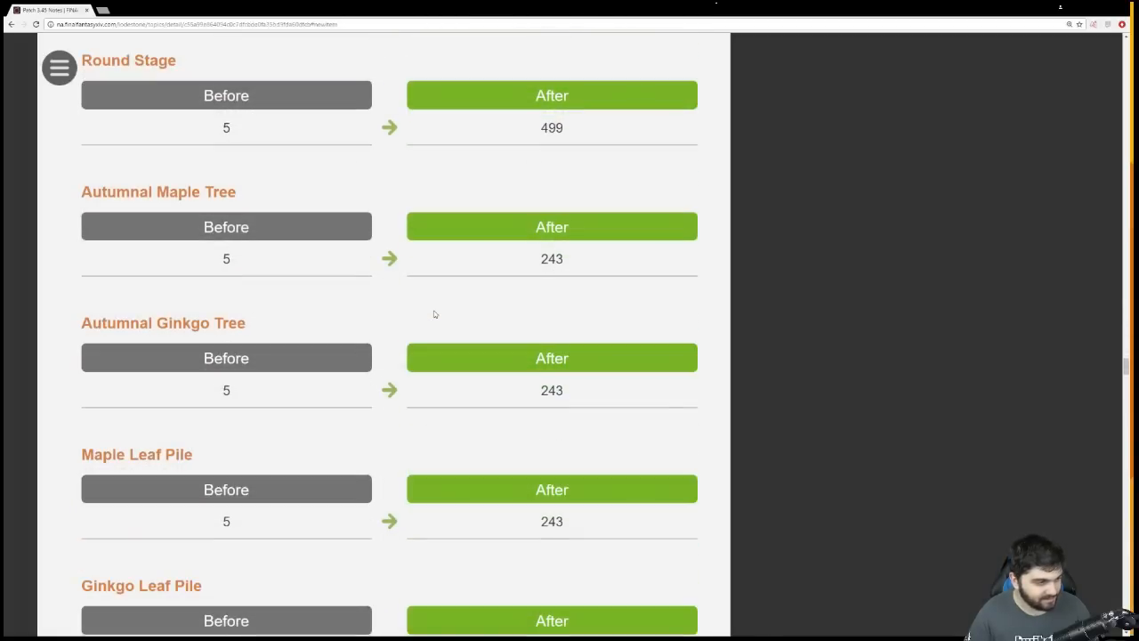
Scroll through the System achievements table, from In Too Deep VI to the It's Smart series
scroll("down", 3)
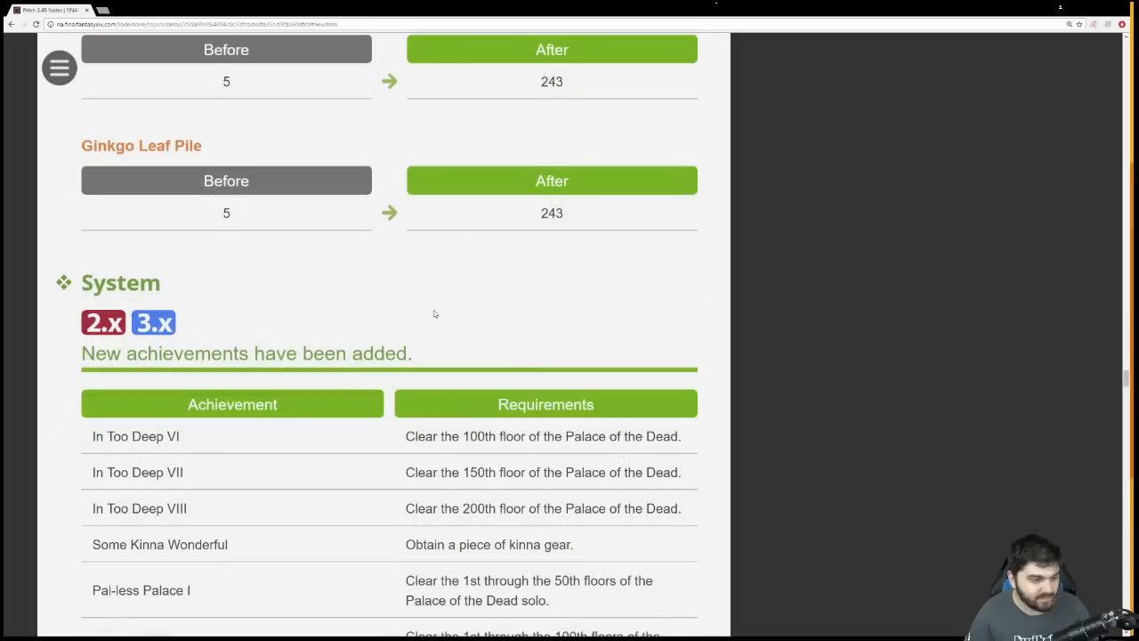
scroll("down", 3)
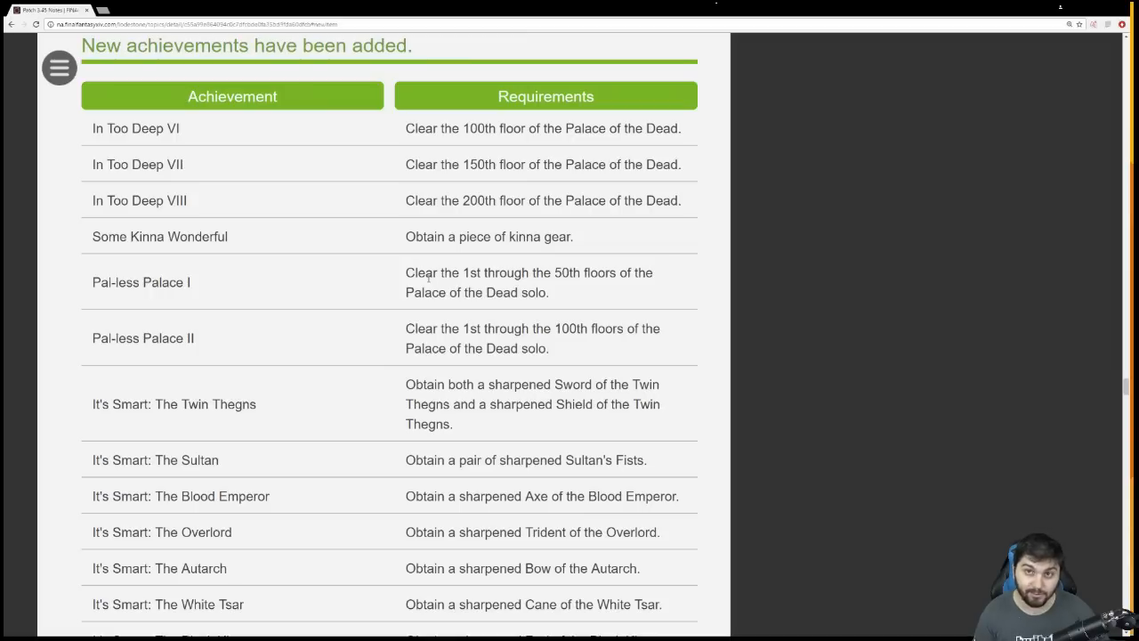
mouse_move(522, 341)
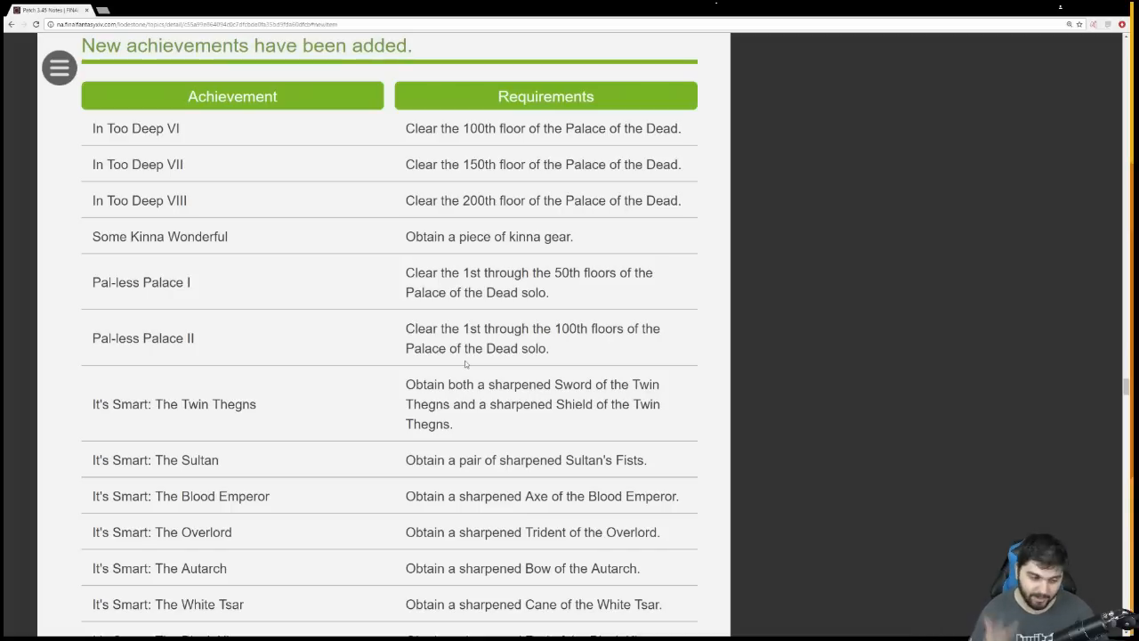
scroll("down", 3)
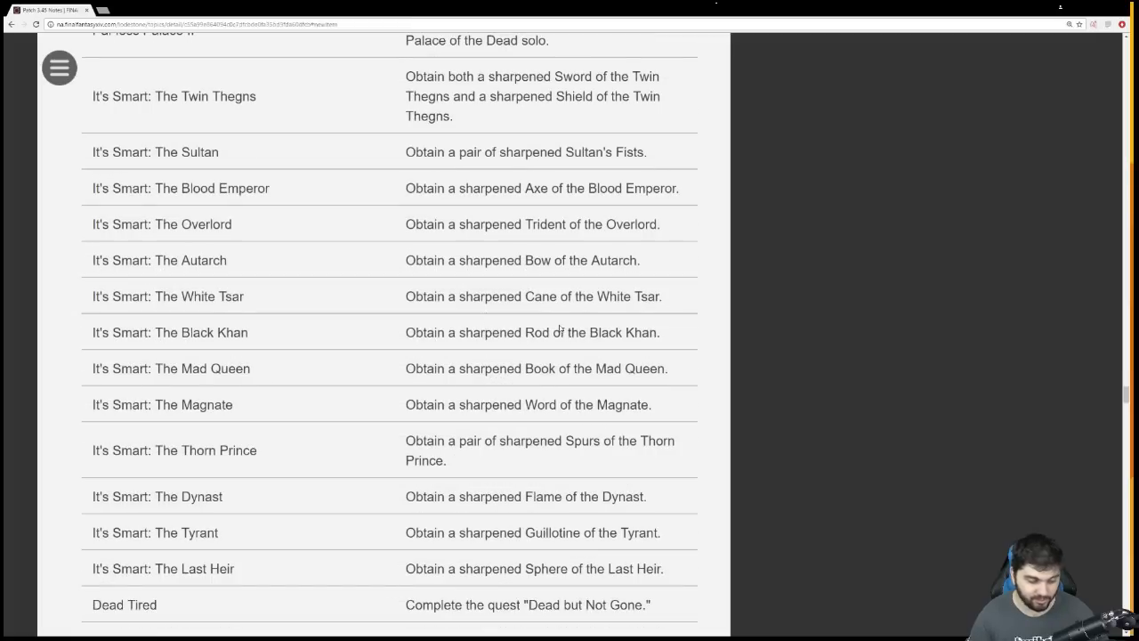
scroll("down", 3)
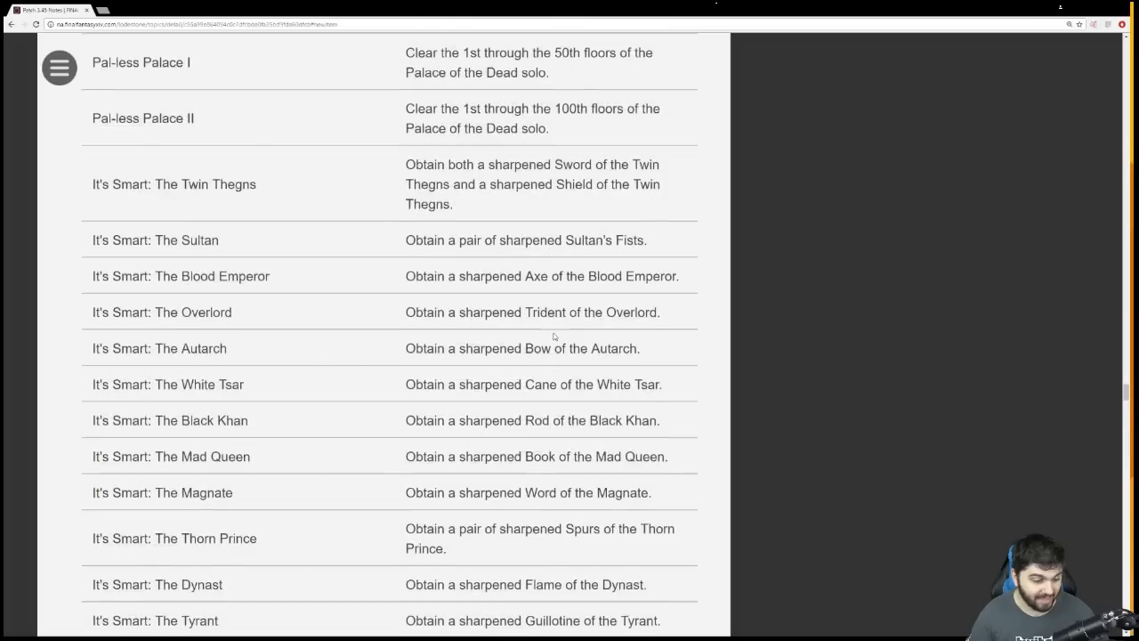
scroll("down", 3)
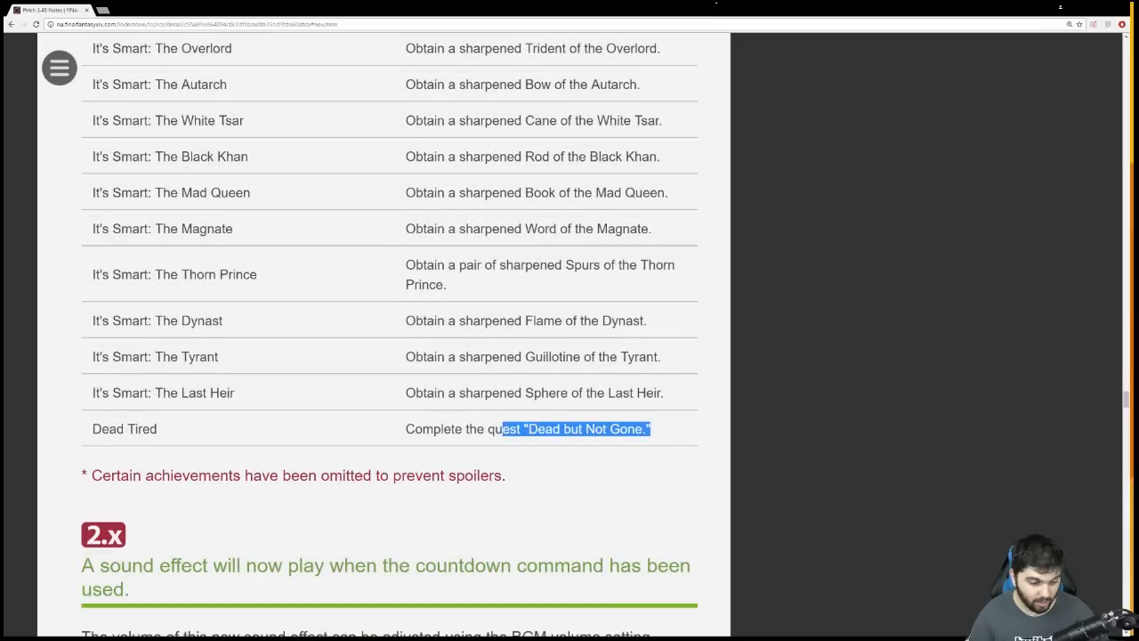
scroll("up", 3)
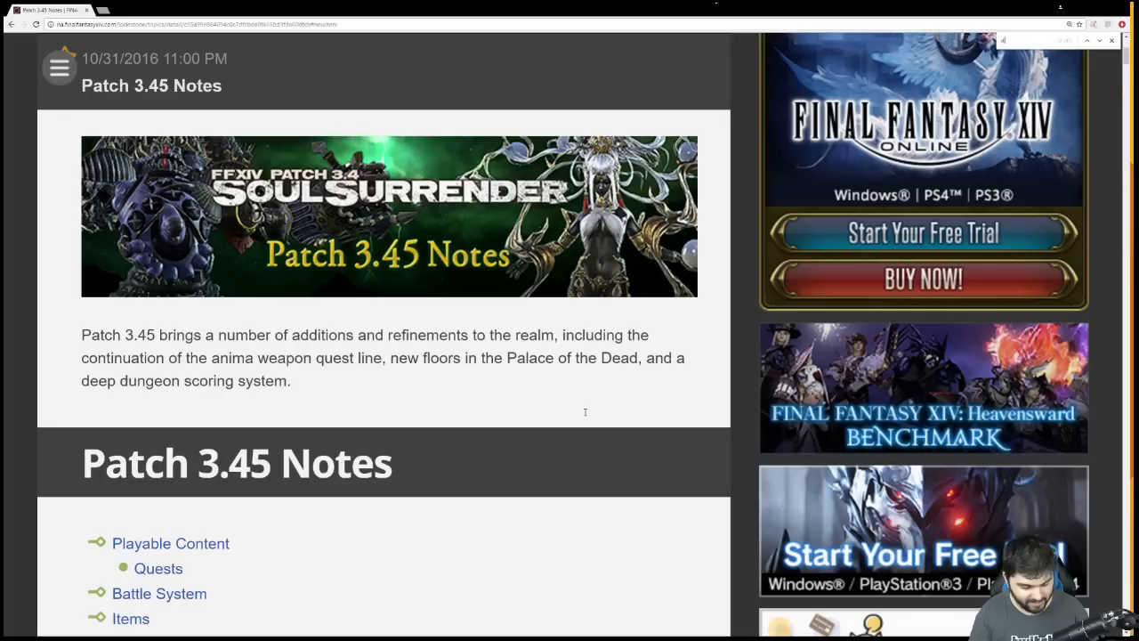
scroll("down", 3)
type("ead but")
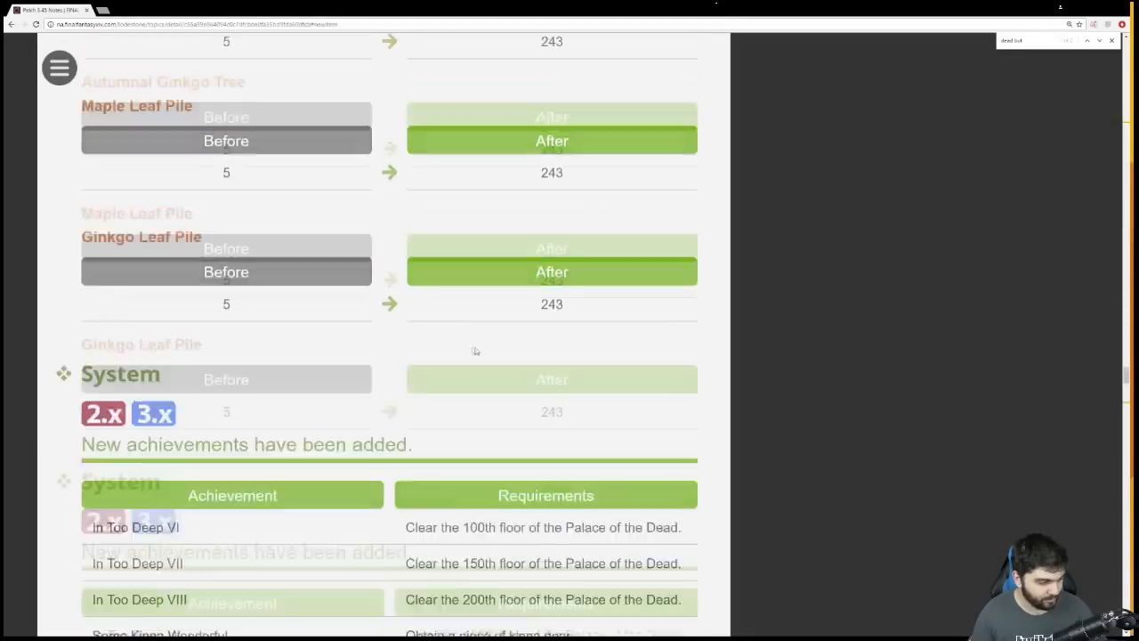
Scroll past the countdown sound and subcommand menu notes to the auto-translation dictionary additions
scroll("down", 3)
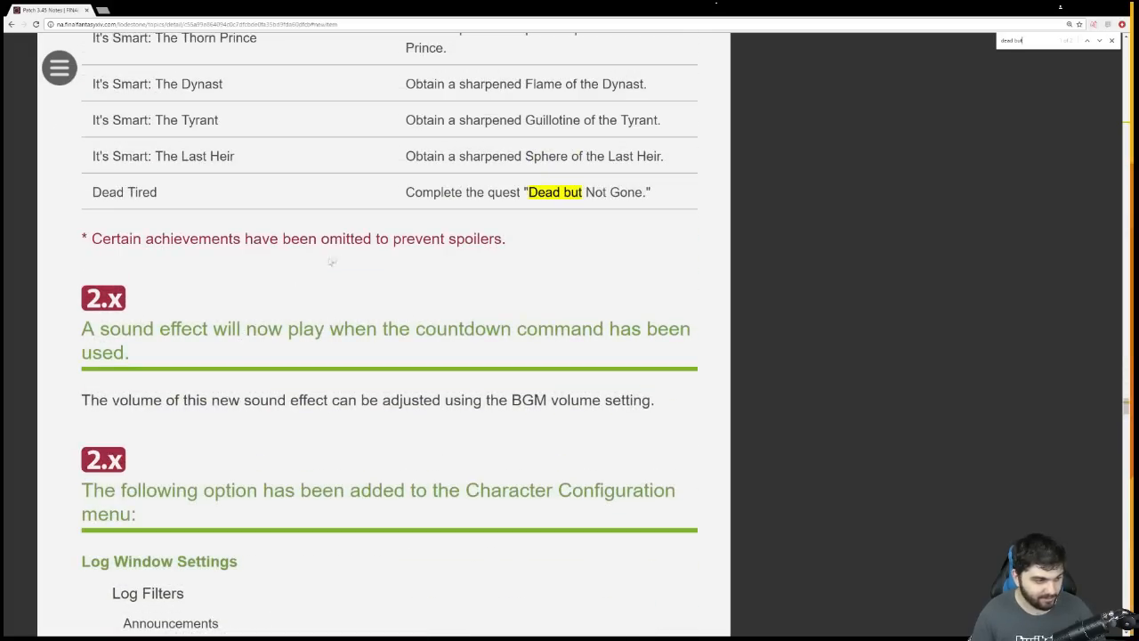
scroll("down", 3)
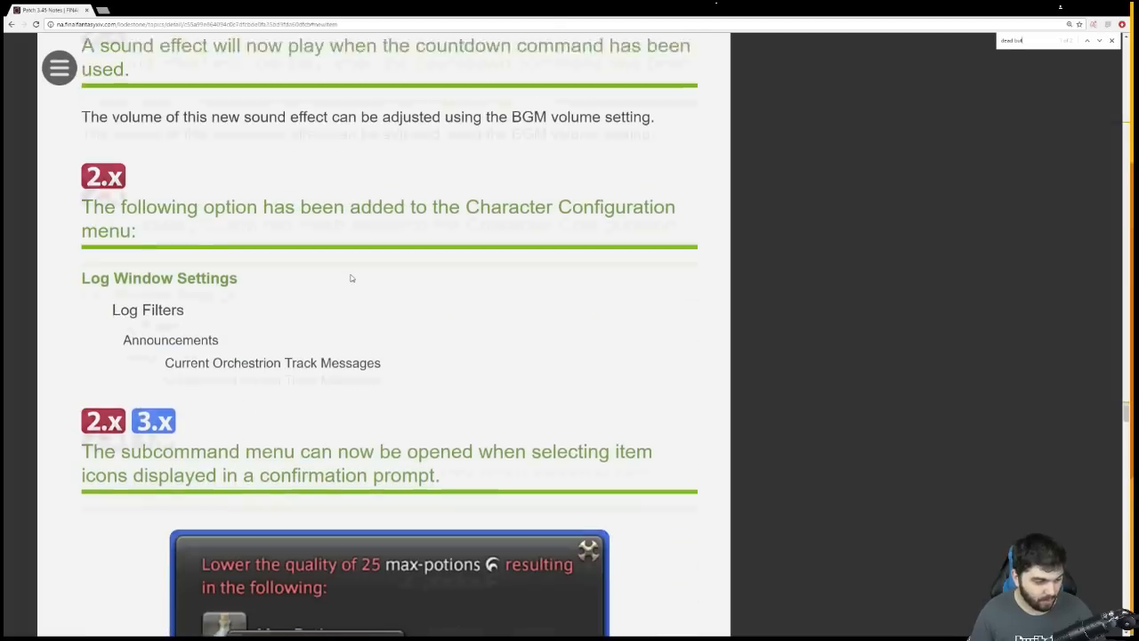
scroll("down", 3)
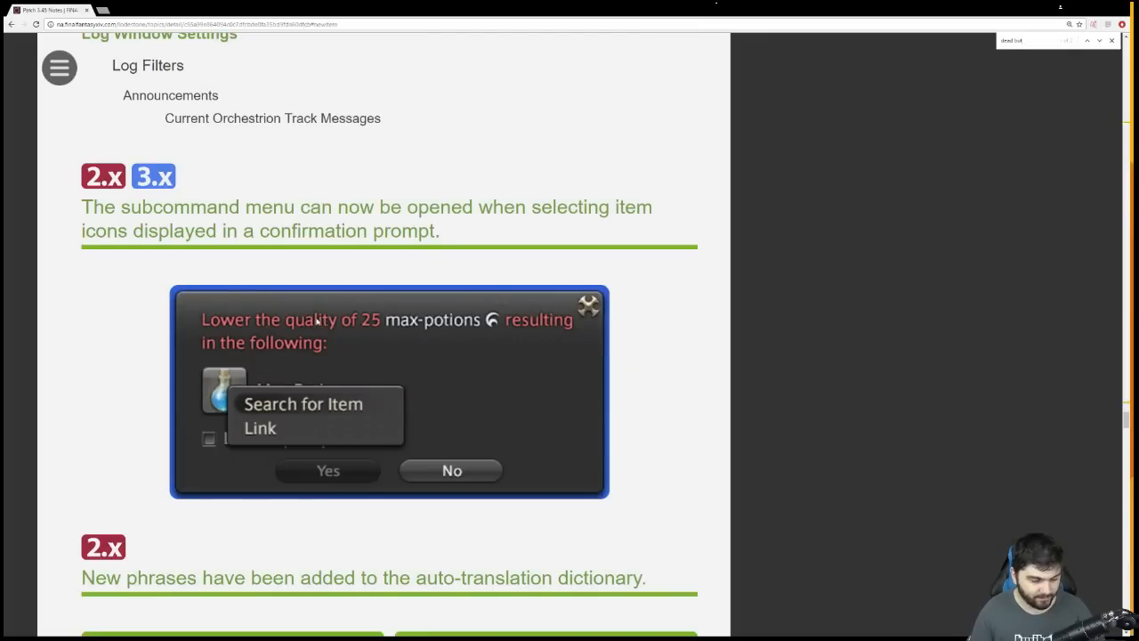
scroll("down", 3)
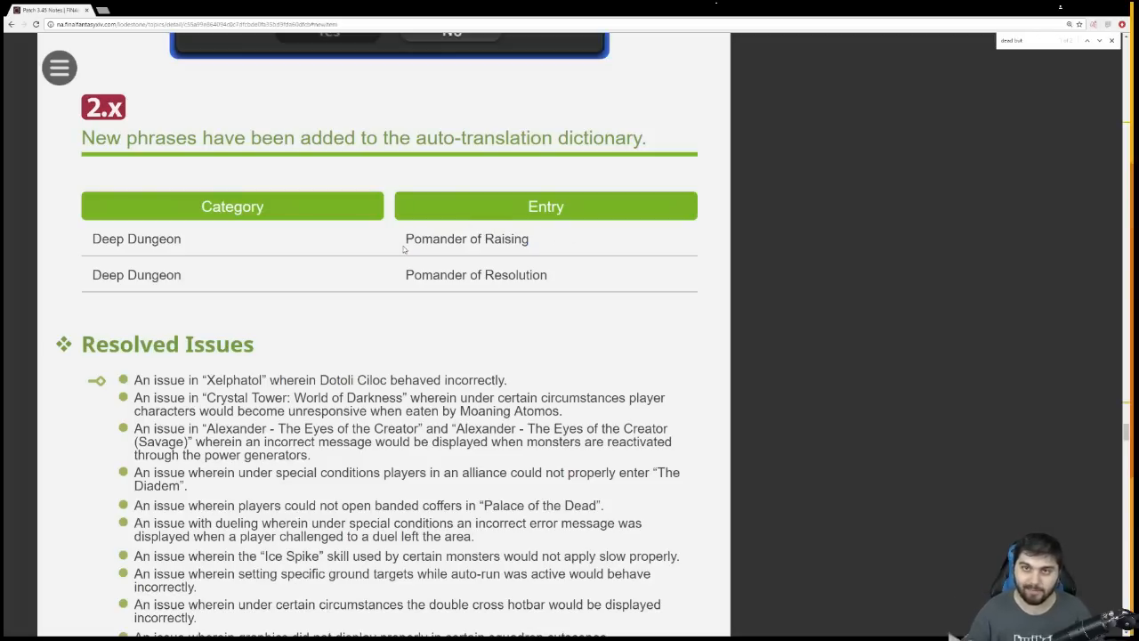
mouse_move(401, 250)
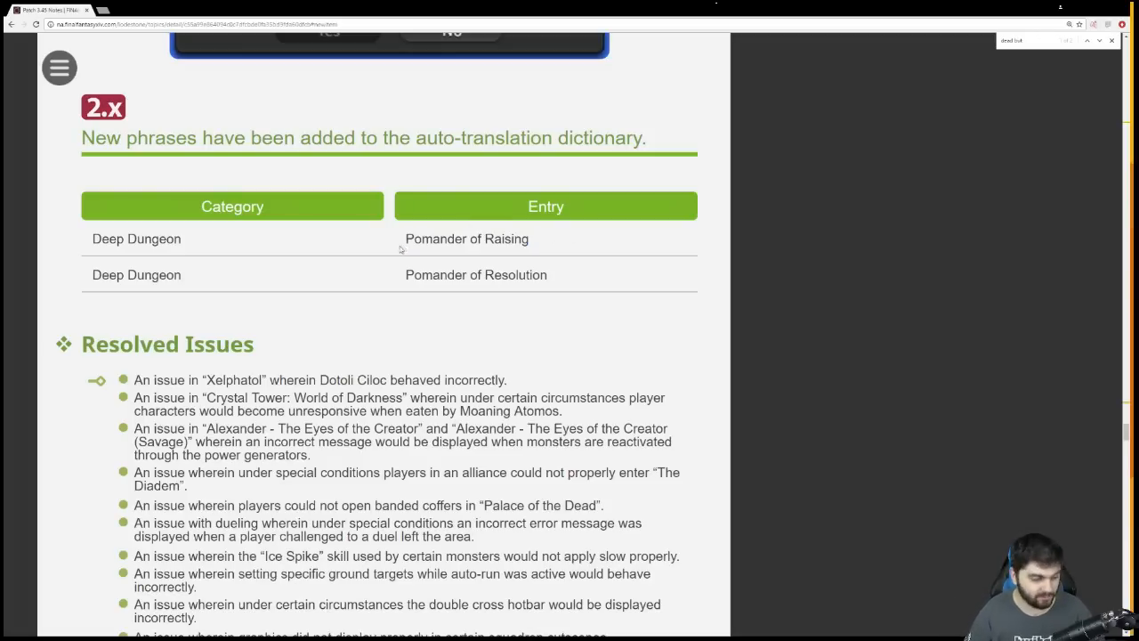
Scroll through Resolved Issues into New Items, from weapon replicas through shields to Eaglewing gear
scroll("down", 3)
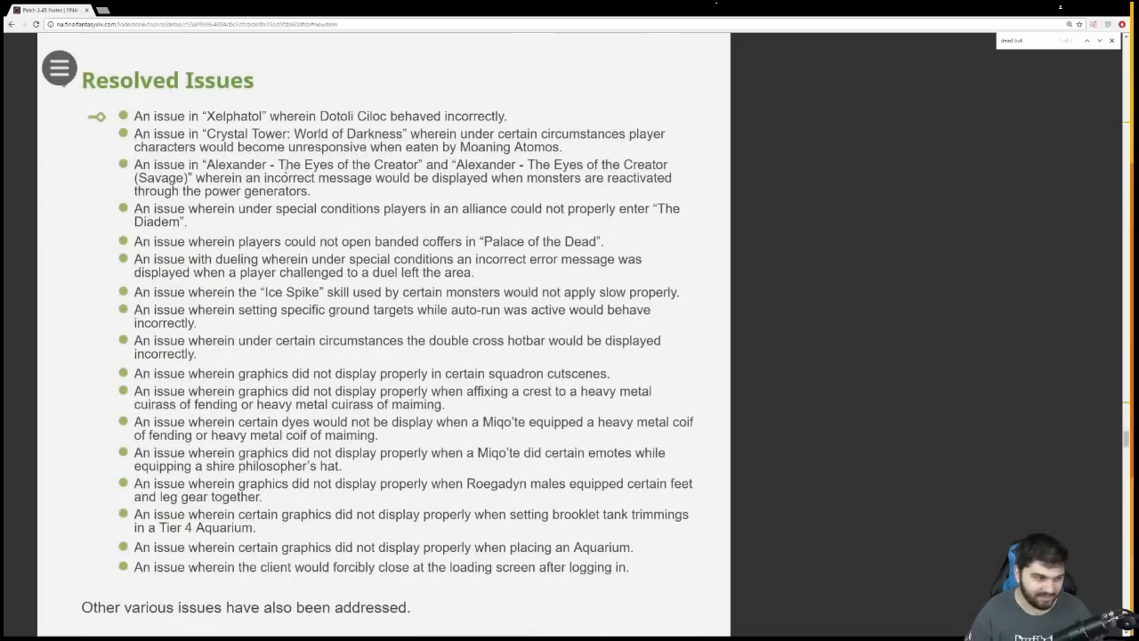
scroll("down", 3)
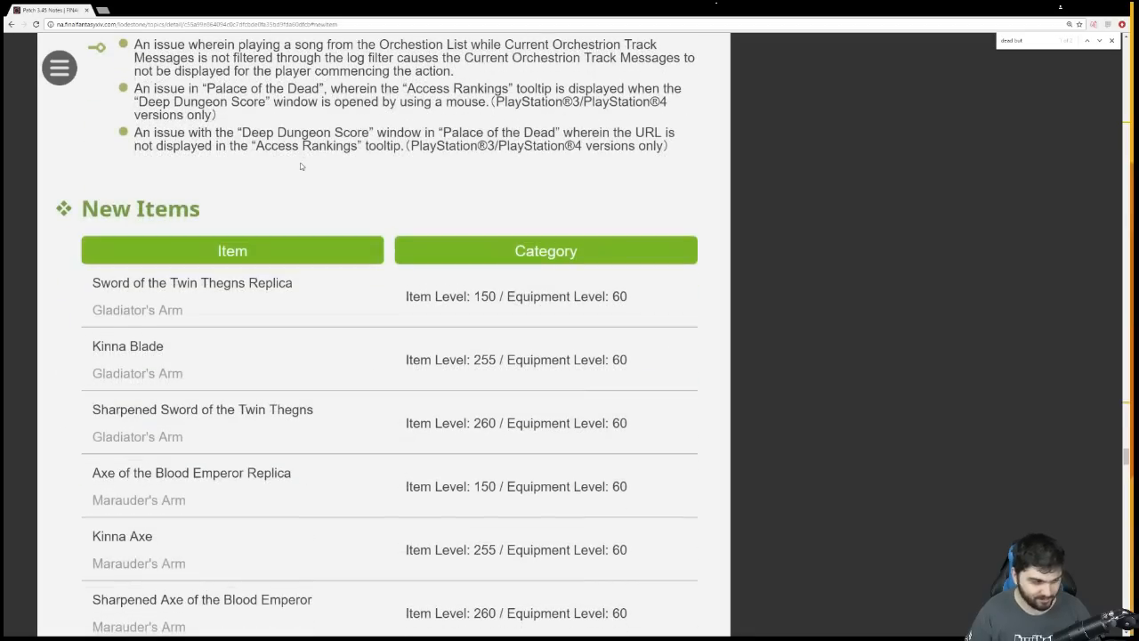
mouse_move(293, 303)
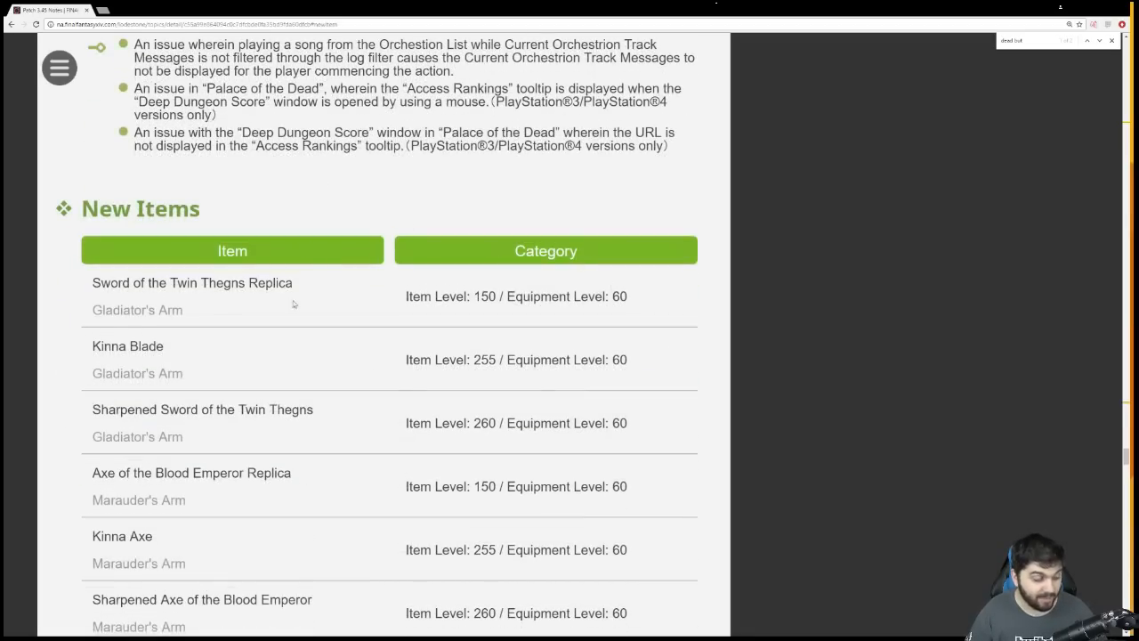
scroll("down", 3)
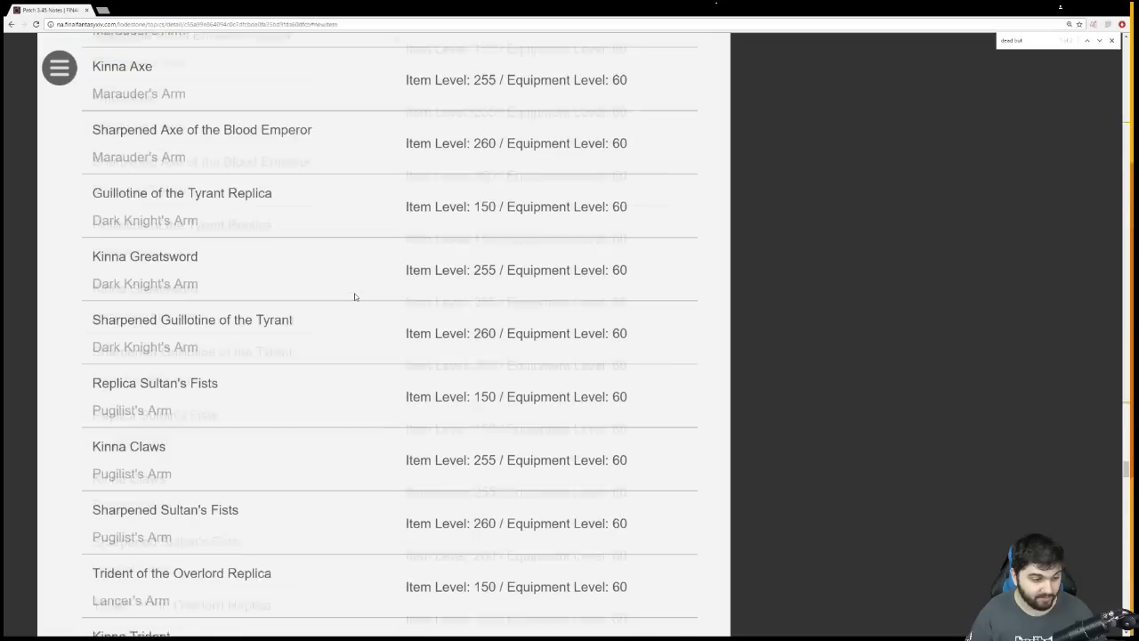
scroll("down", 3)
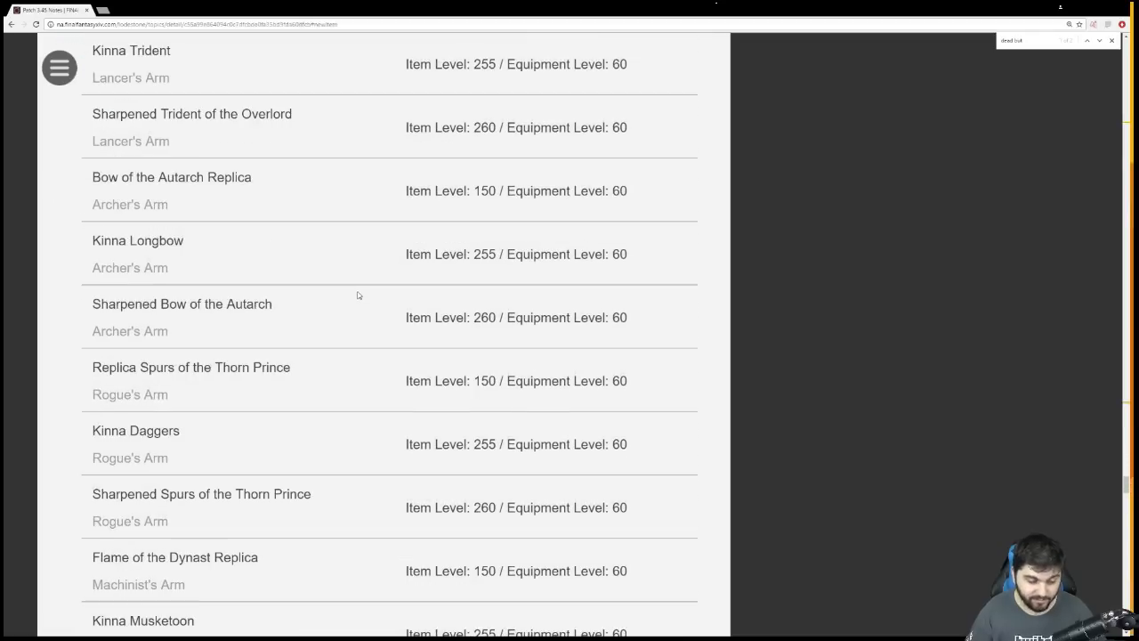
mouse_move(368, 305)
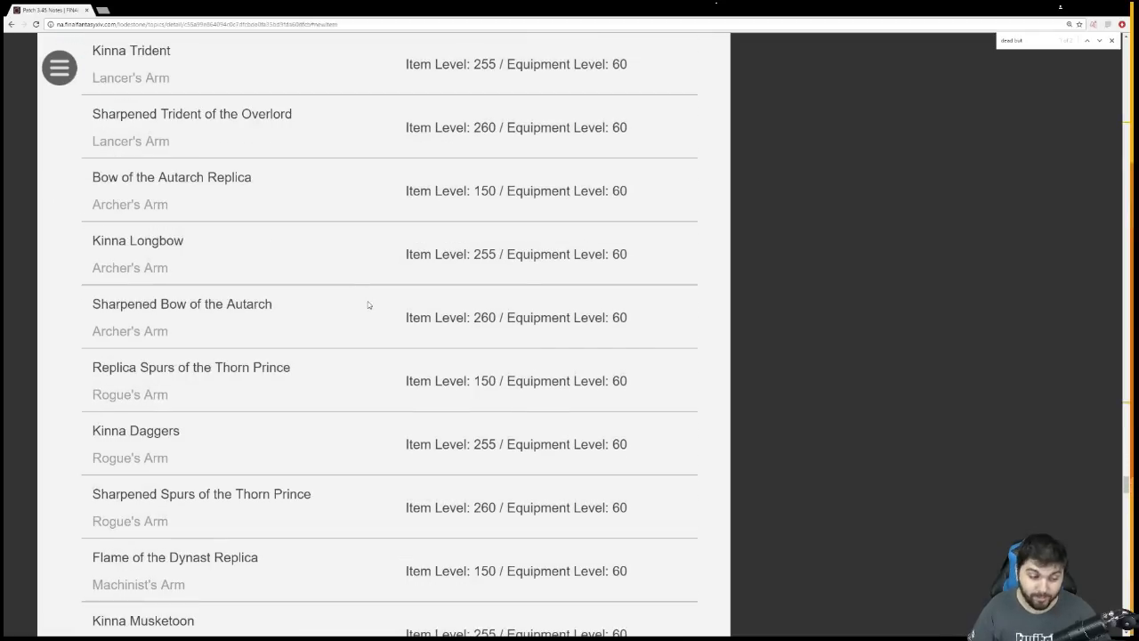
scroll("down", 3)
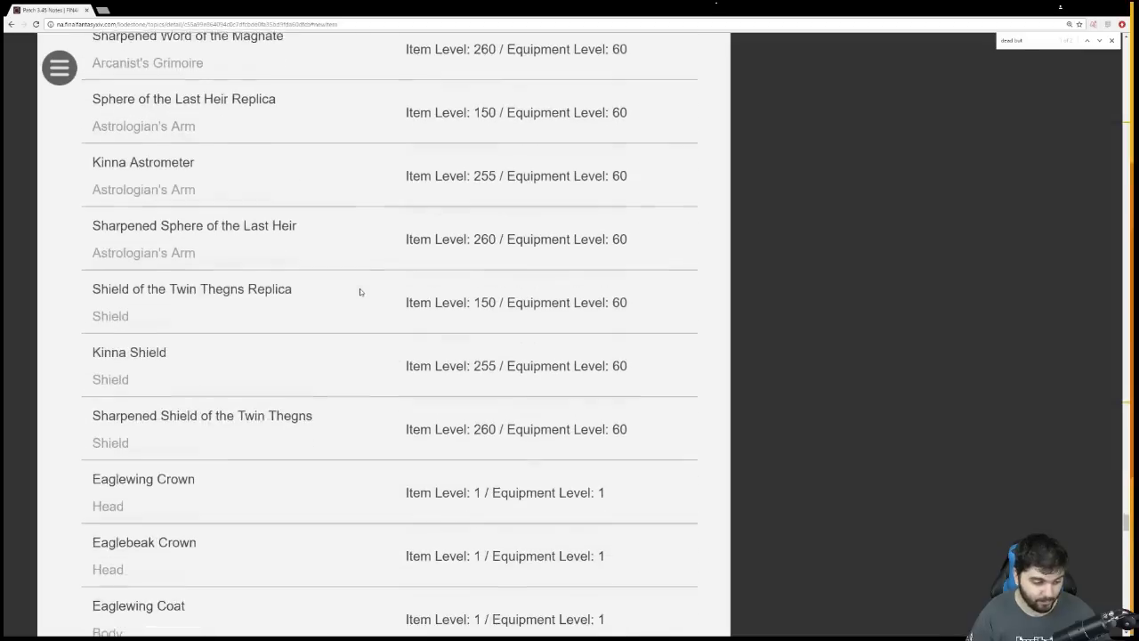
scroll("down", 3)
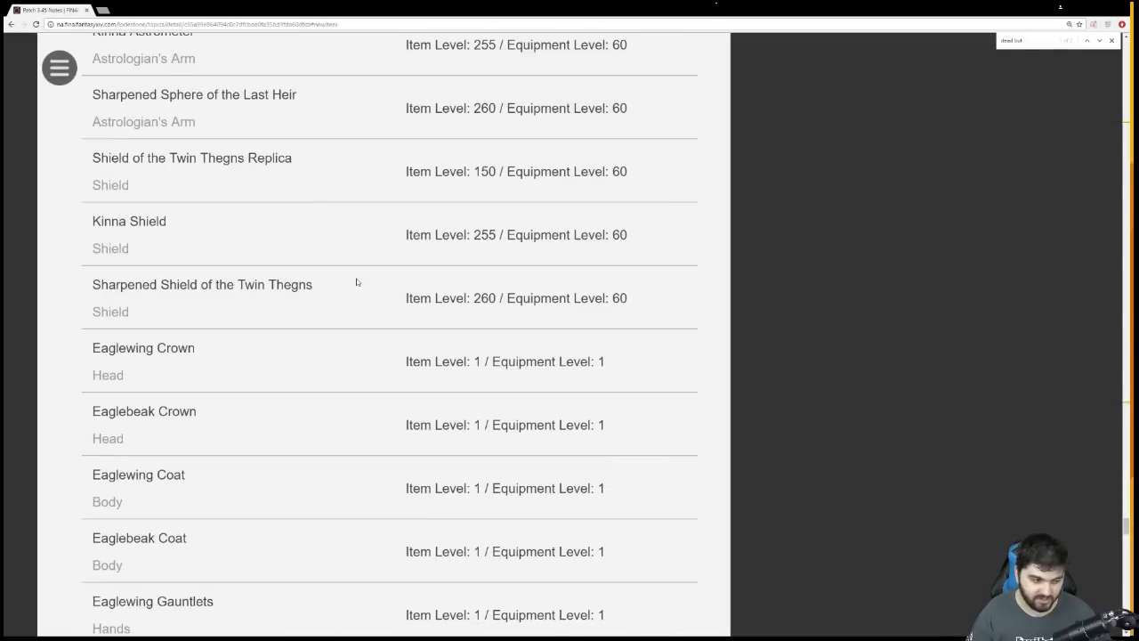
Scroll to orchestrion rolls, Abigail Barding, Night Pegasus Whistle and the November 1 sale items
scroll("down", 3)
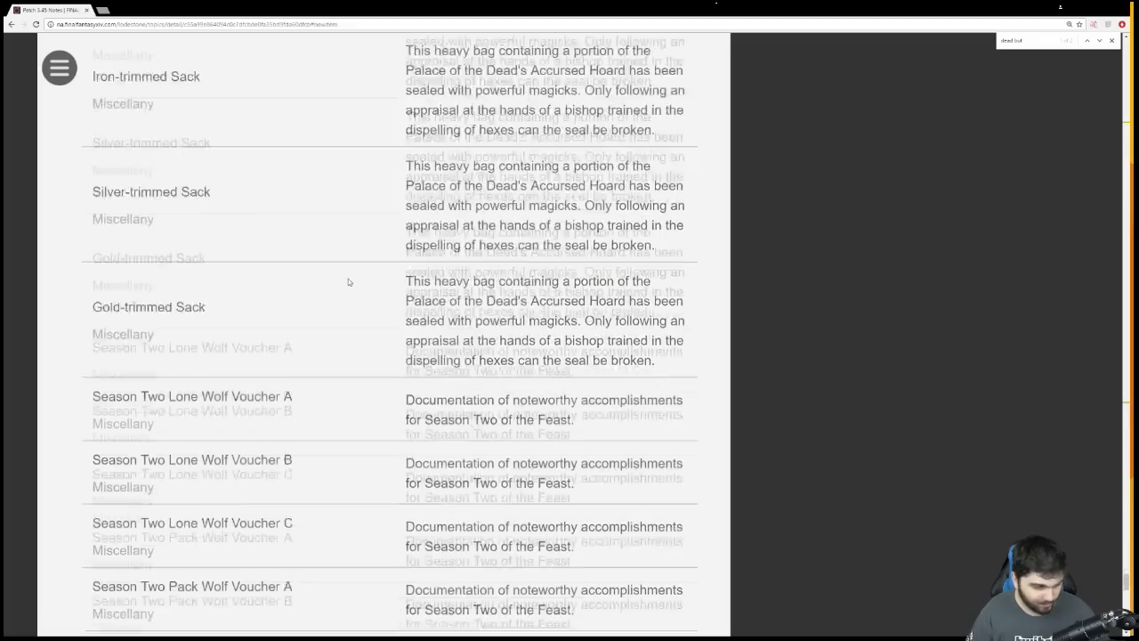
scroll("down", 3)
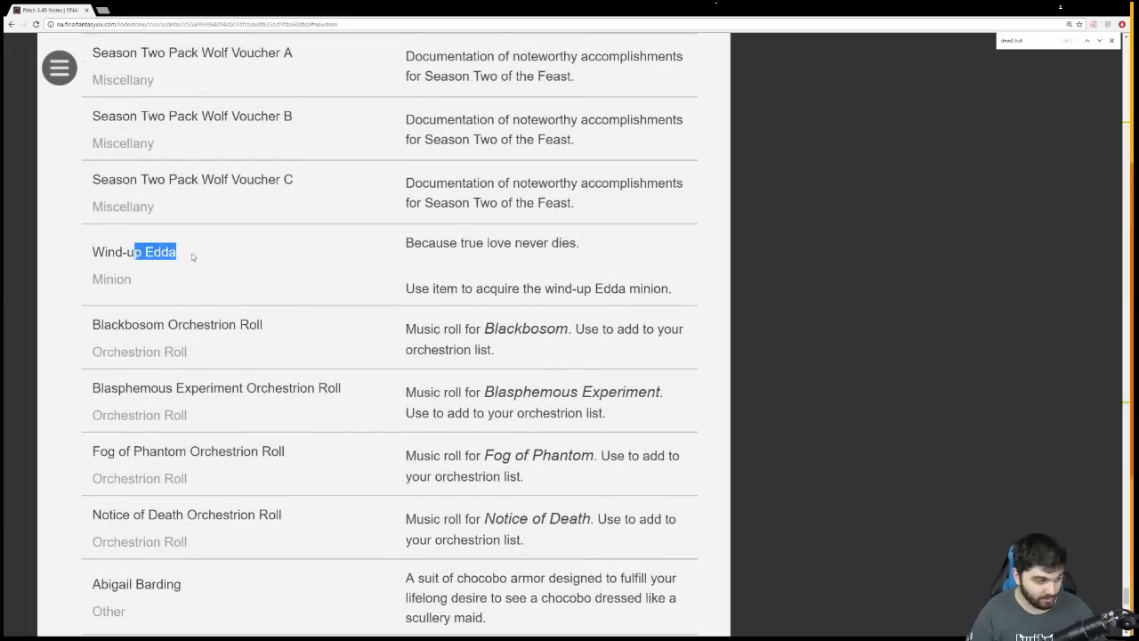
scroll("down", 3)
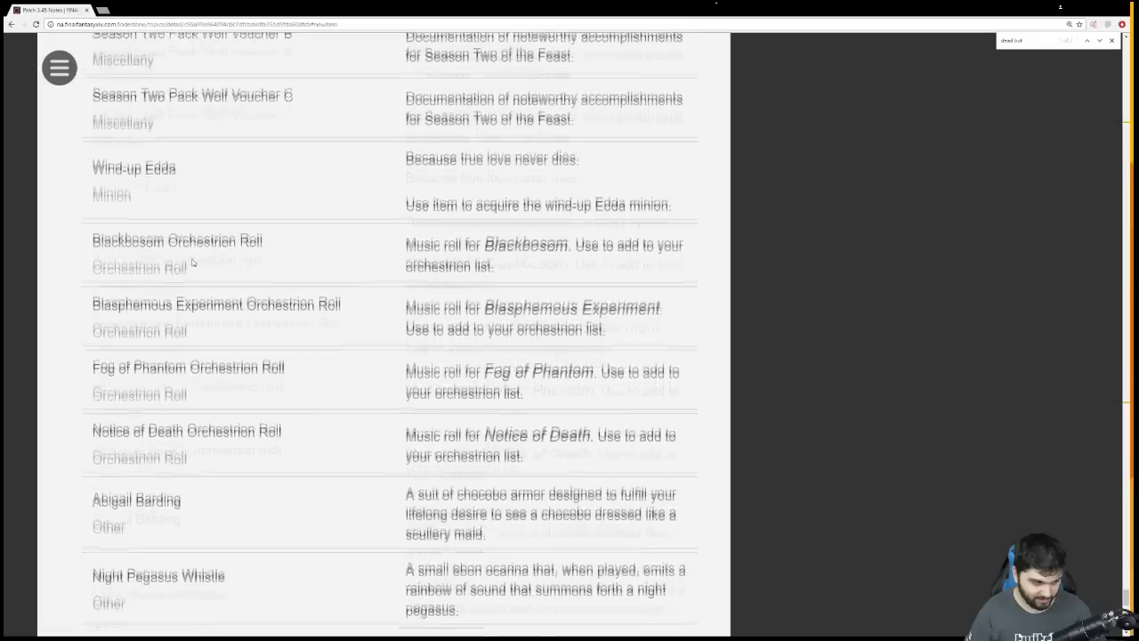
scroll("down", 3)
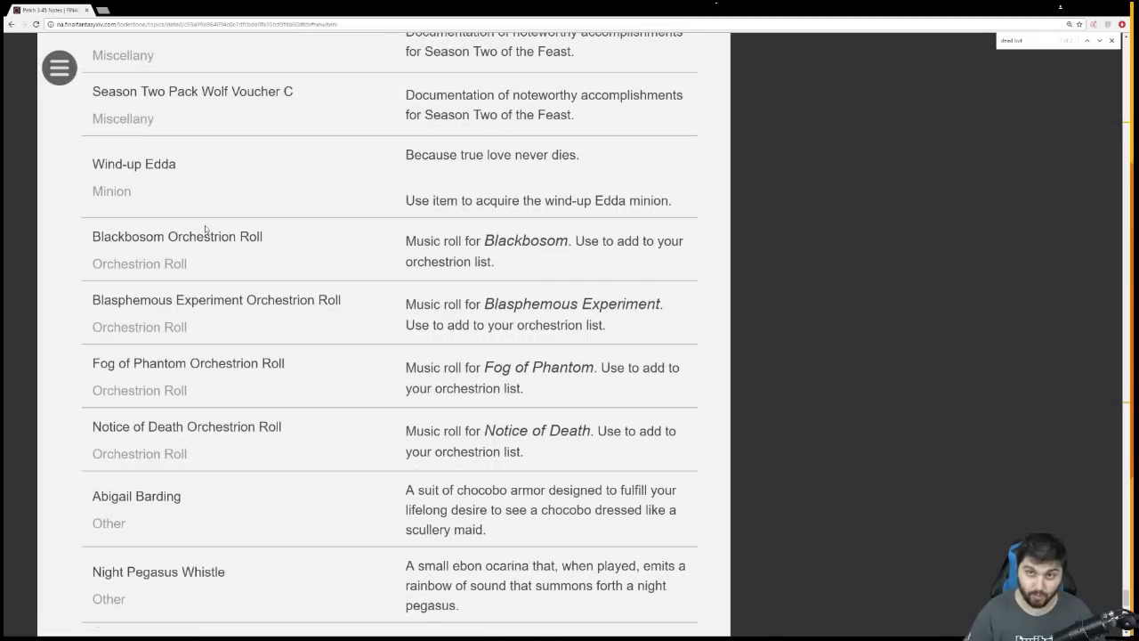
double_click(216, 300)
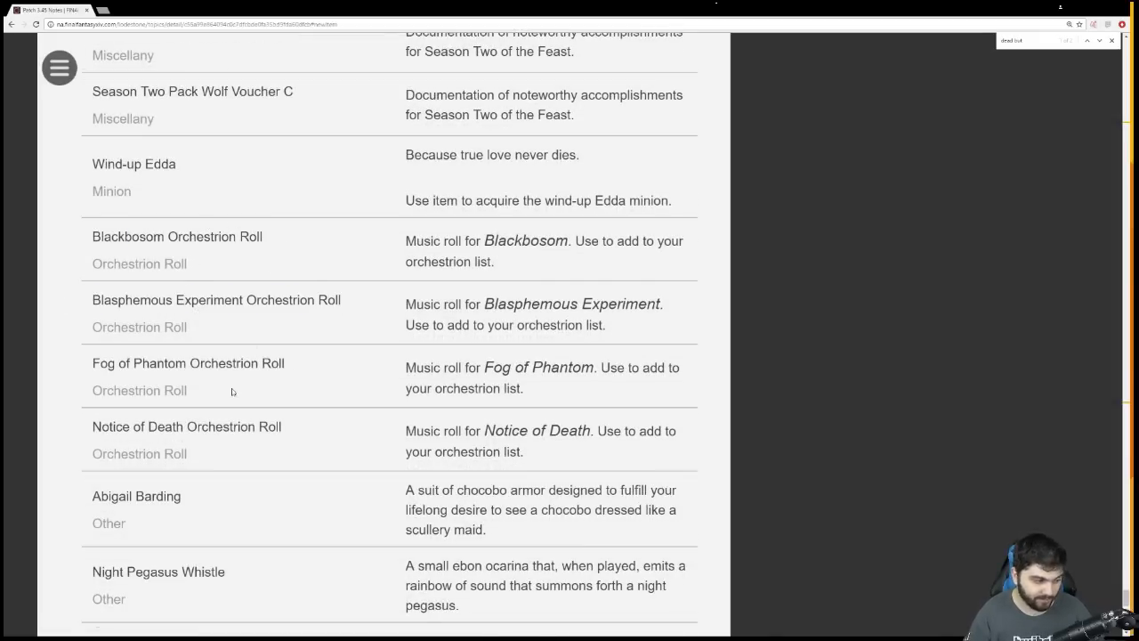
scroll("down", 3)
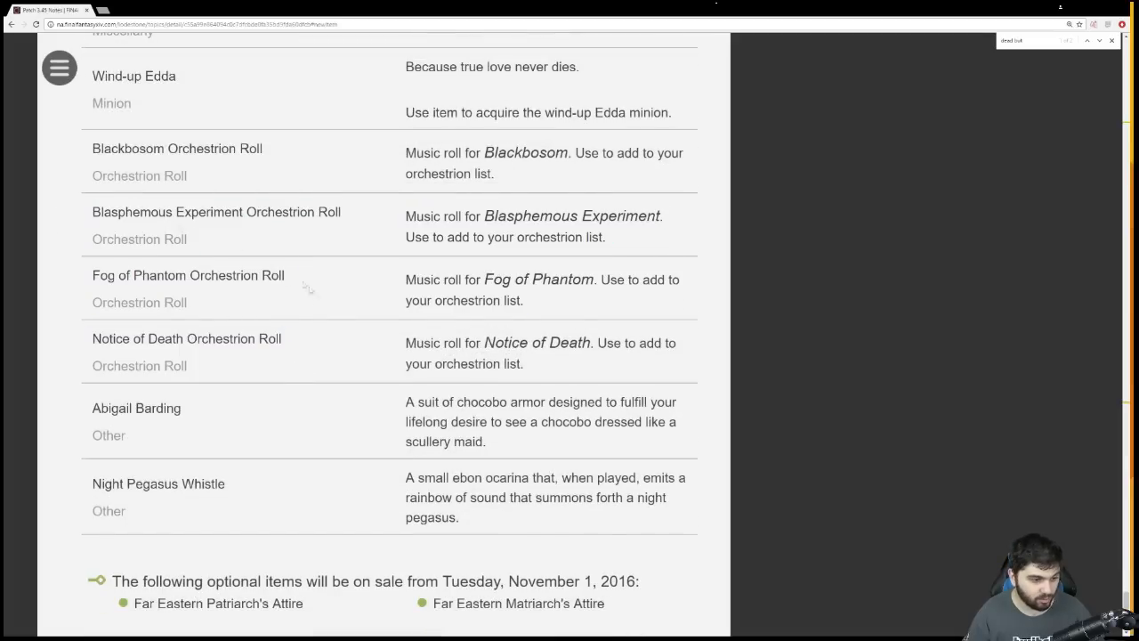
double_click(186, 338)
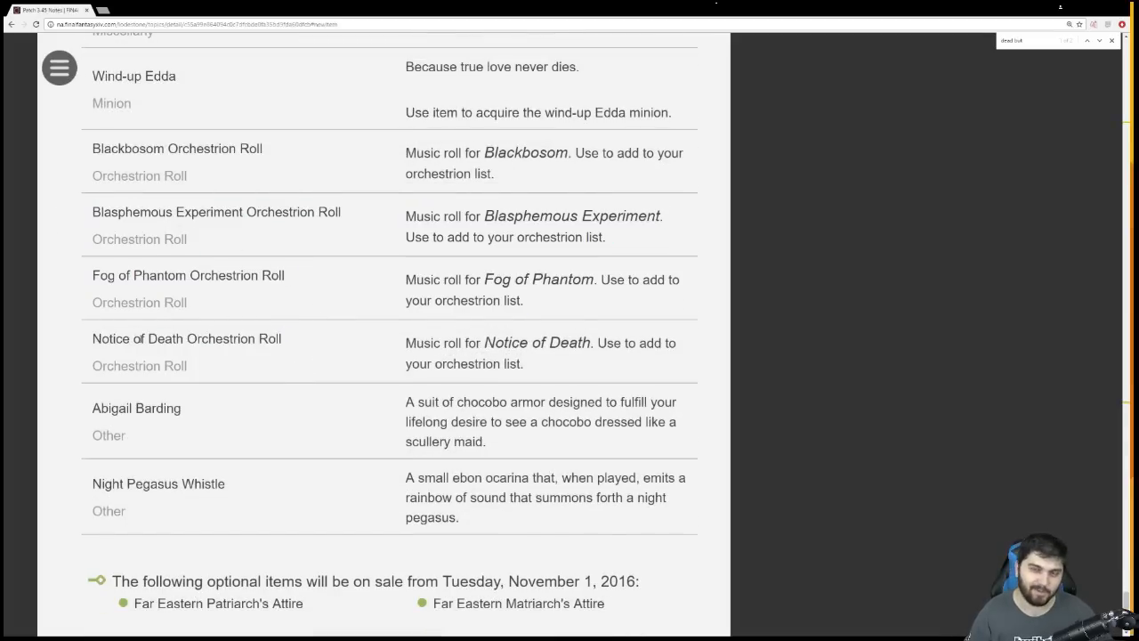
Scroll past the Far Eastern attire sale items to the page's end
scroll("down", 3)
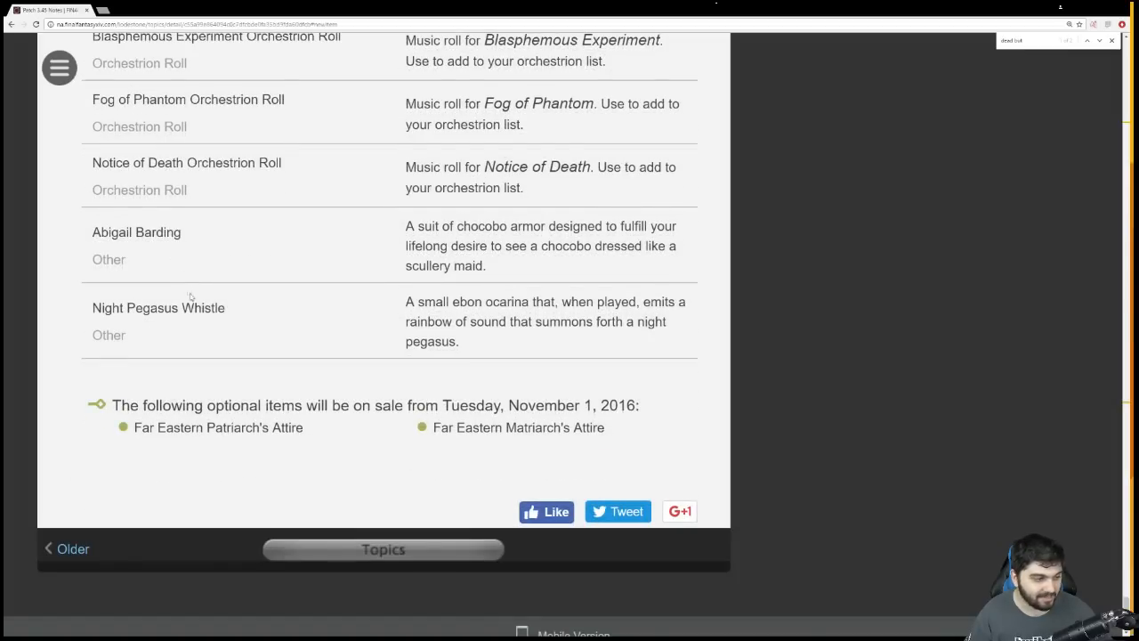
mouse_move(527, 266)
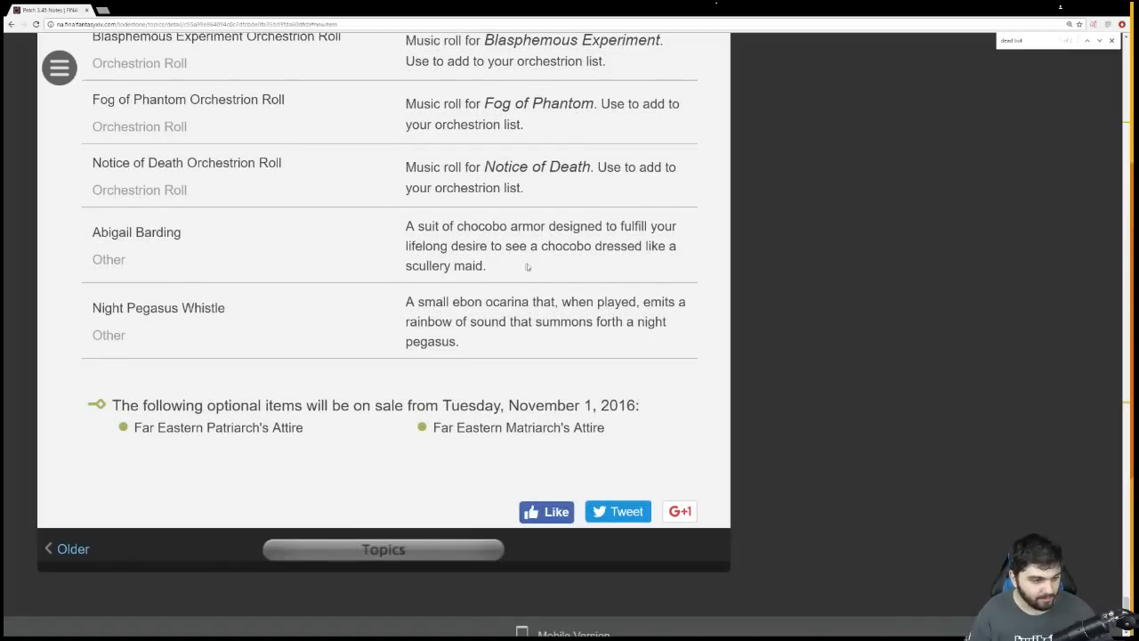
mouse_move(503, 344)
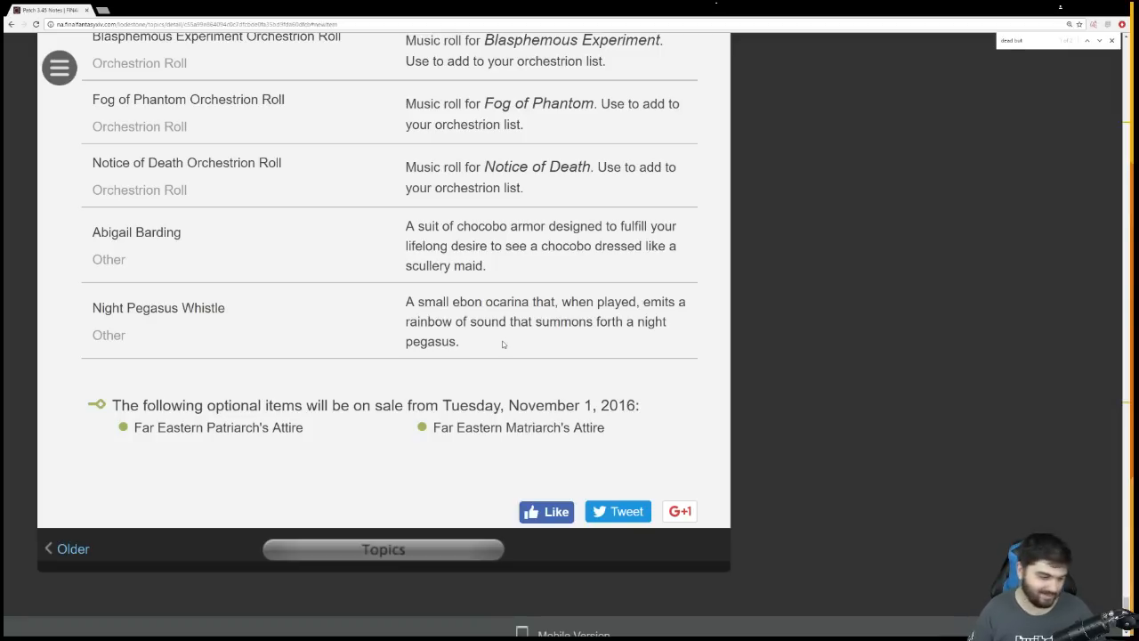
mouse_move(612, 427)
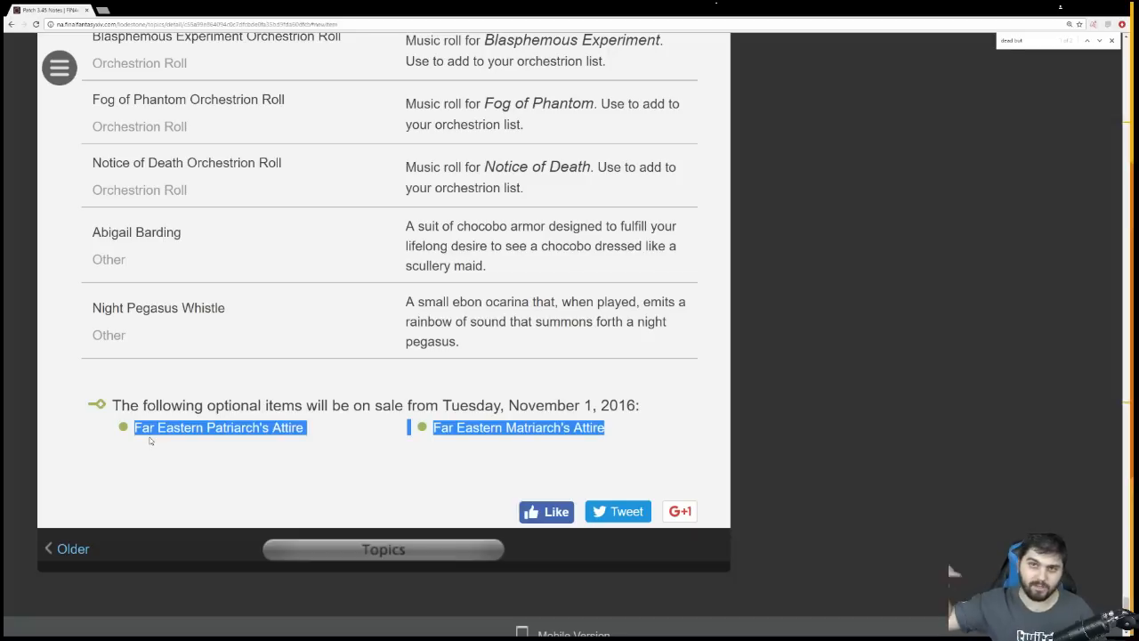
mouse_move(589, 427)
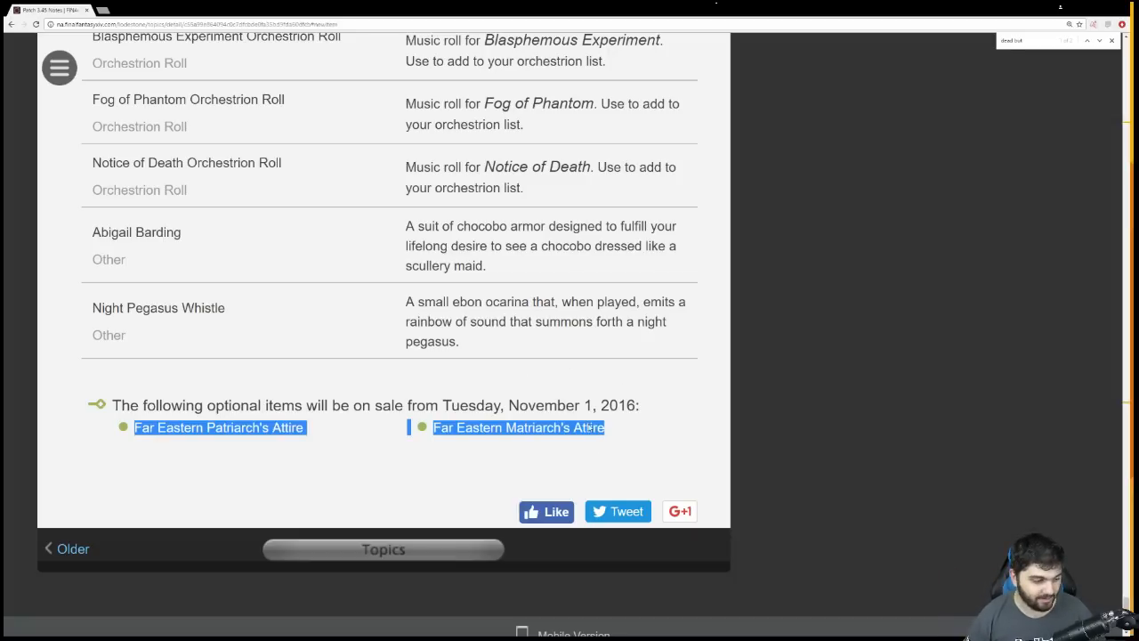